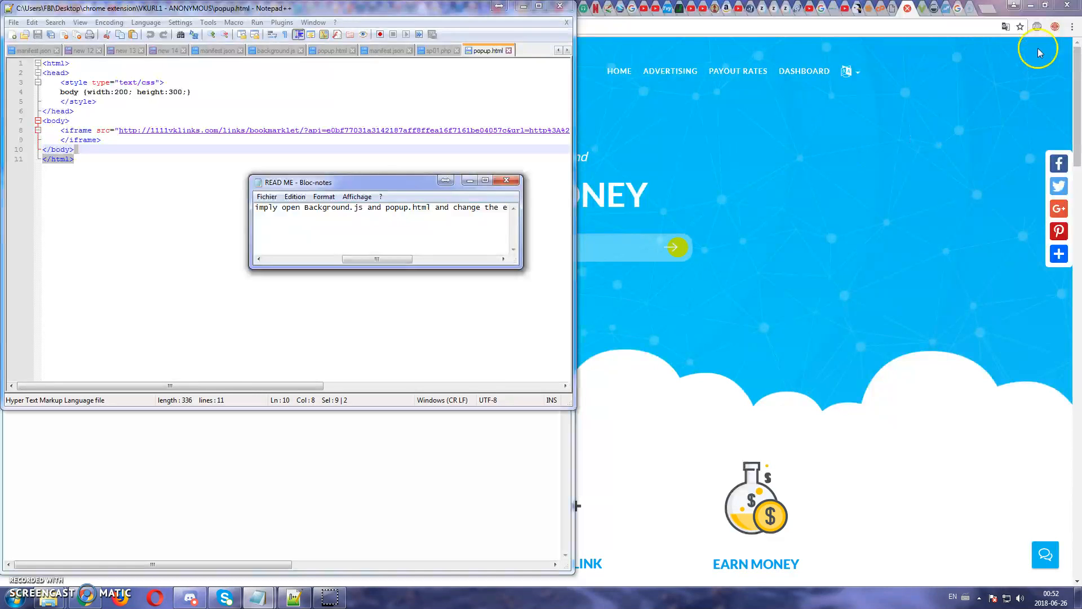
mouse_move(702, 169)
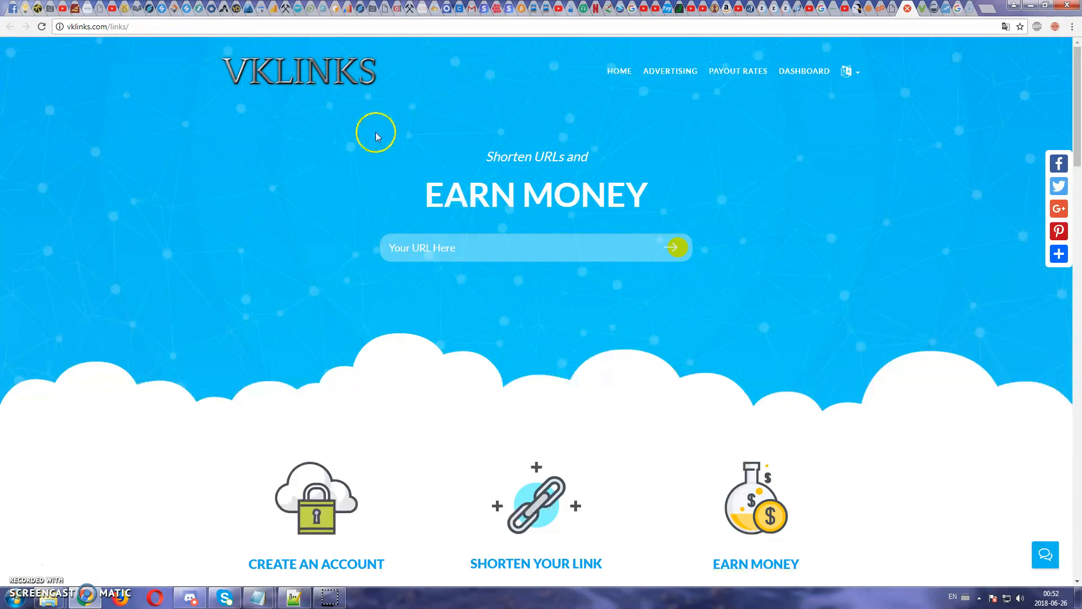
mouse_move(738, 153)
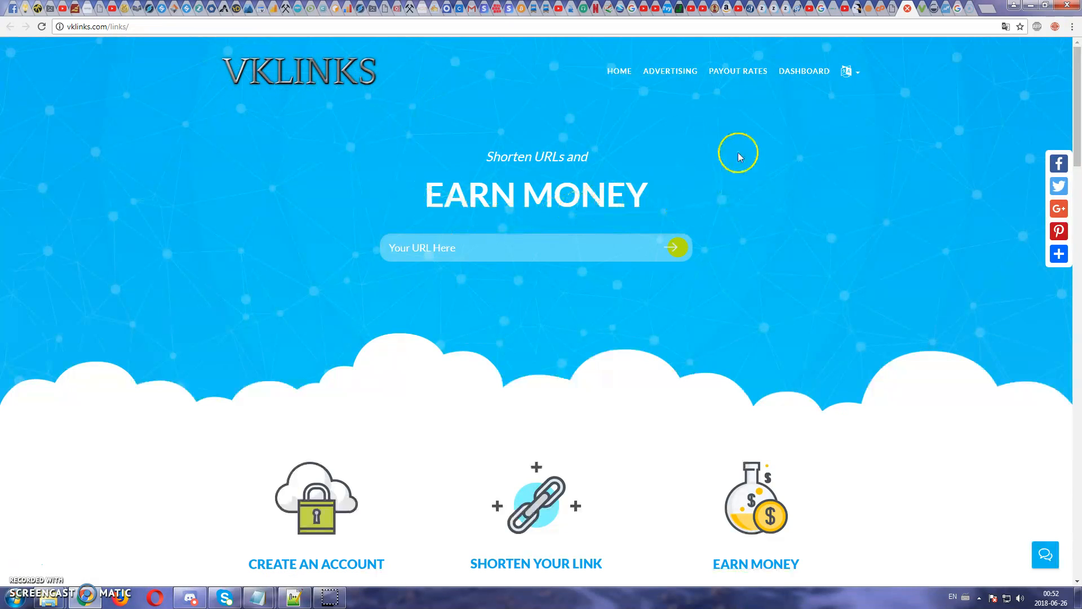
mouse_move(1055, 27)
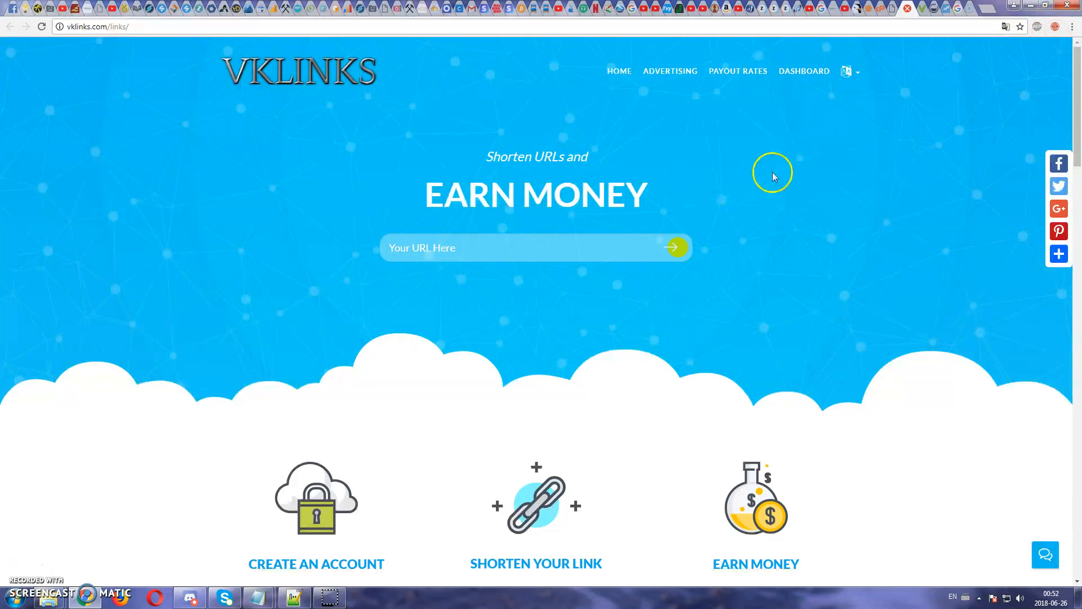
mouse_move(584, 168)
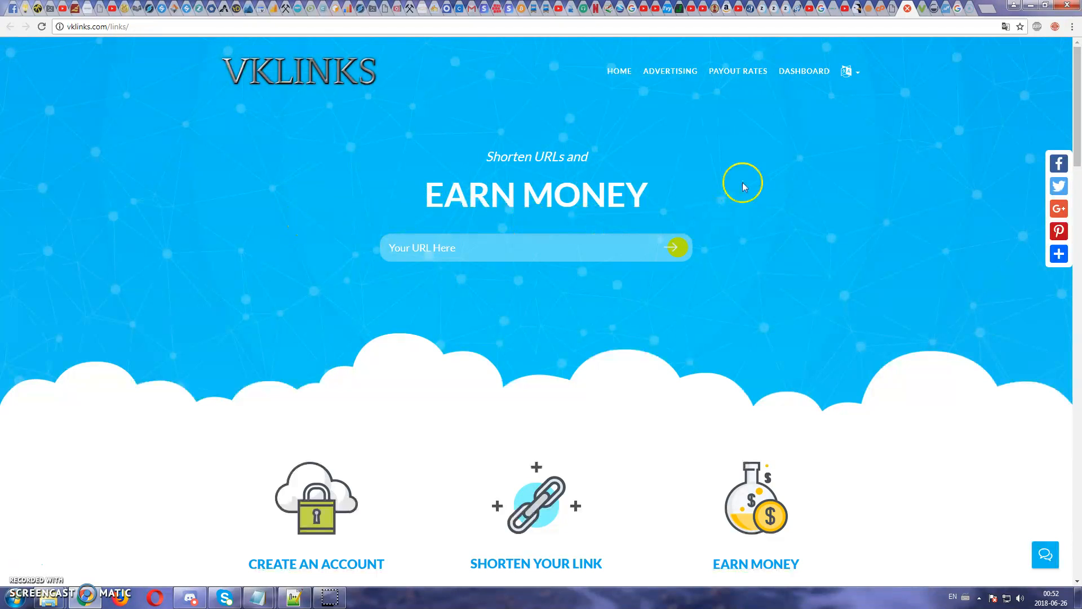
mouse_move(371, 214)
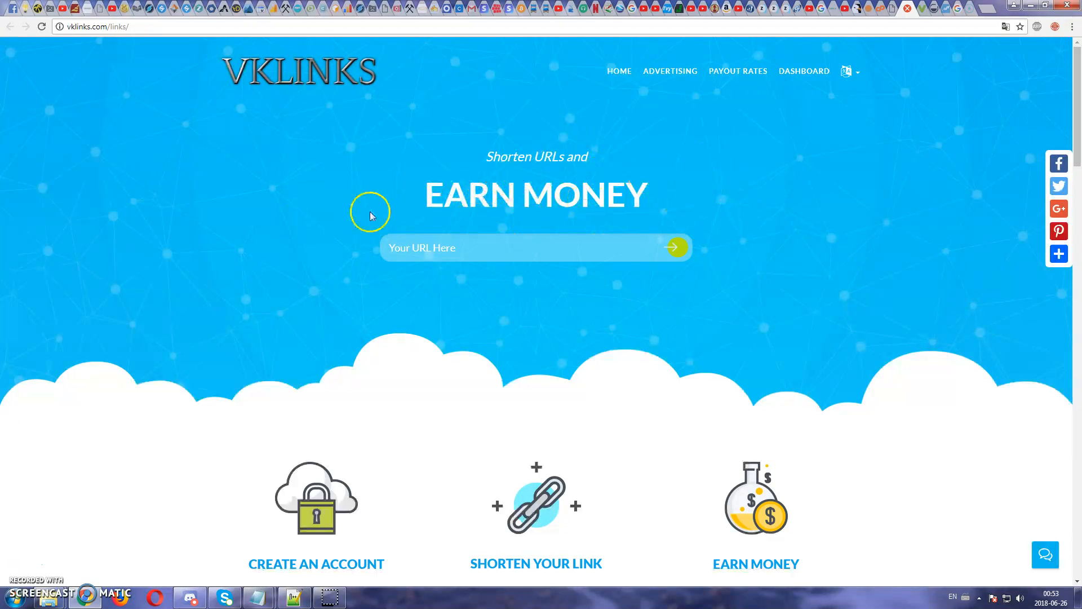
mouse_move(825, 230)
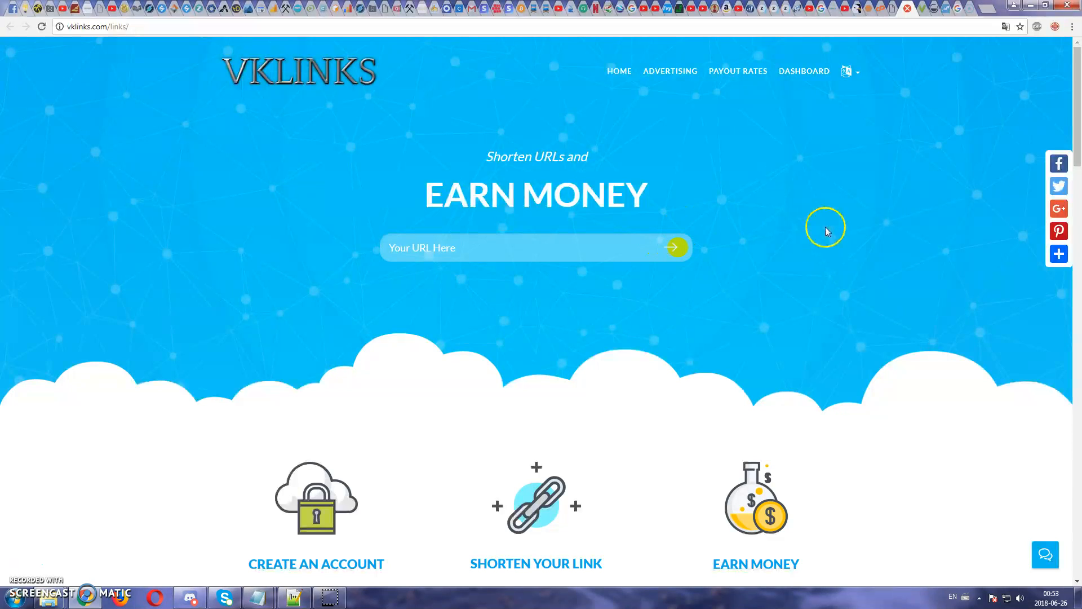
mouse_move(569, 171)
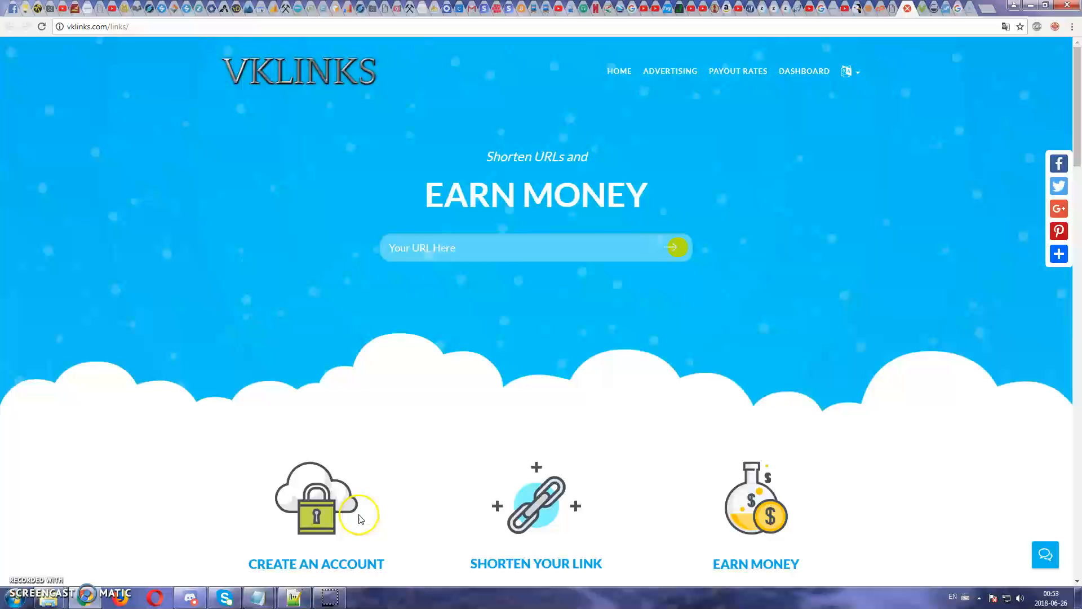
mouse_move(345, 487)
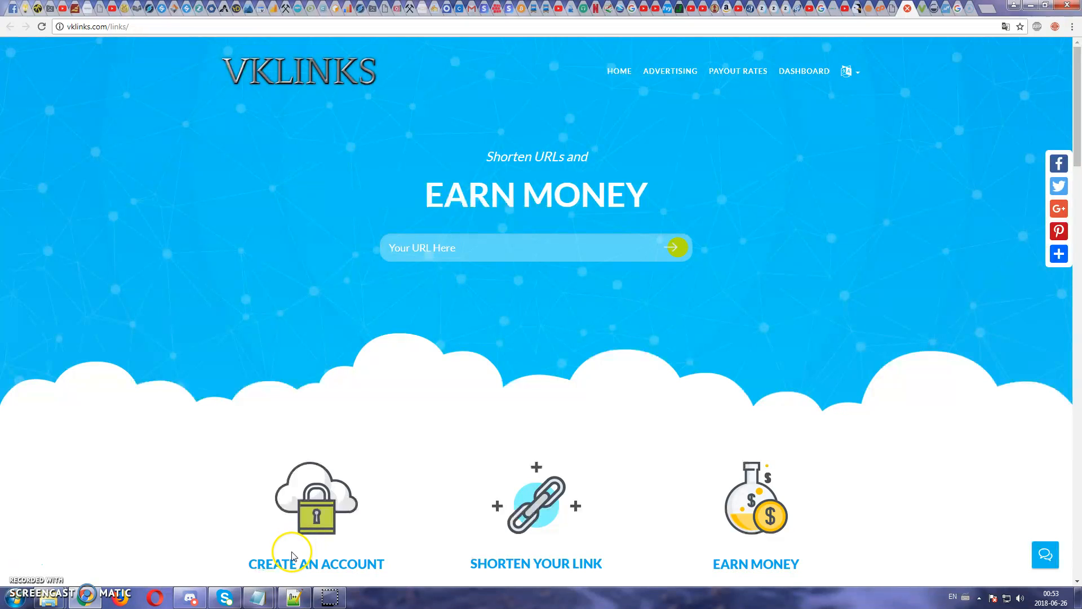
mouse_move(294, 591)
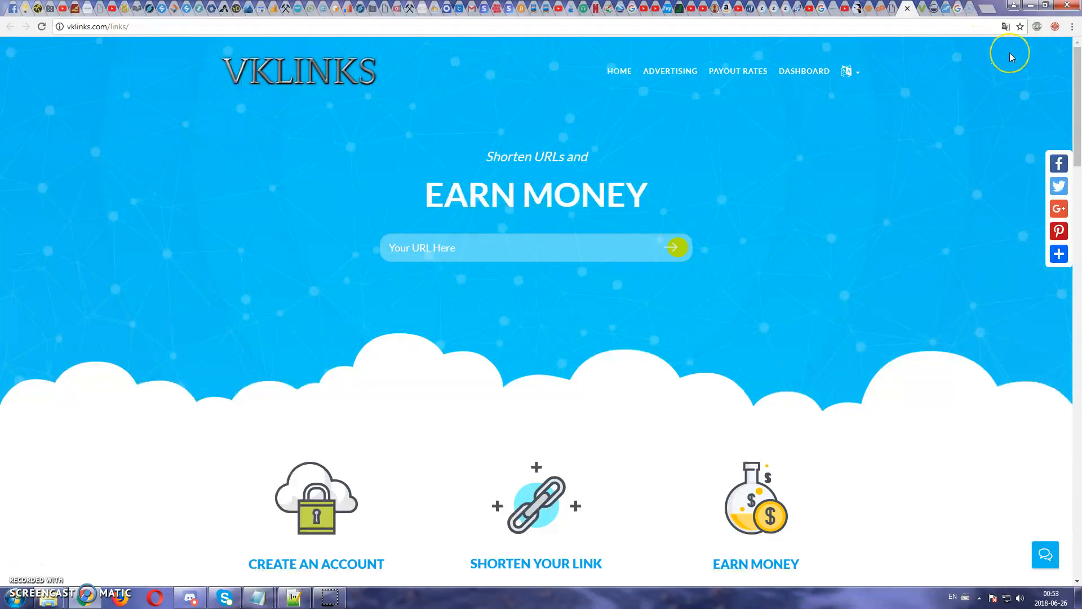
mouse_move(1012, 56)
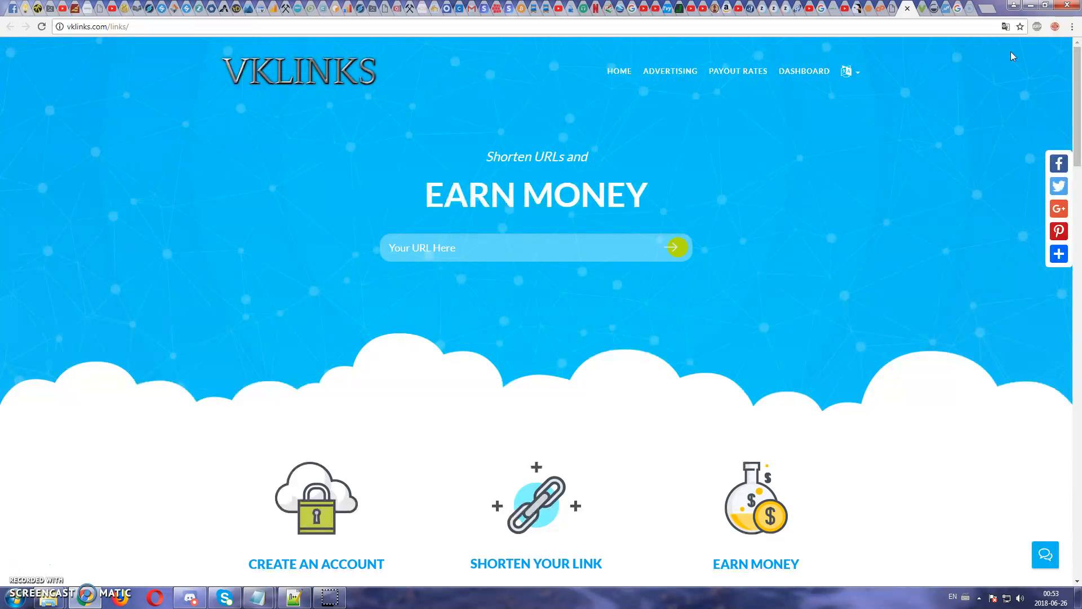
mouse_move(1028, 80)
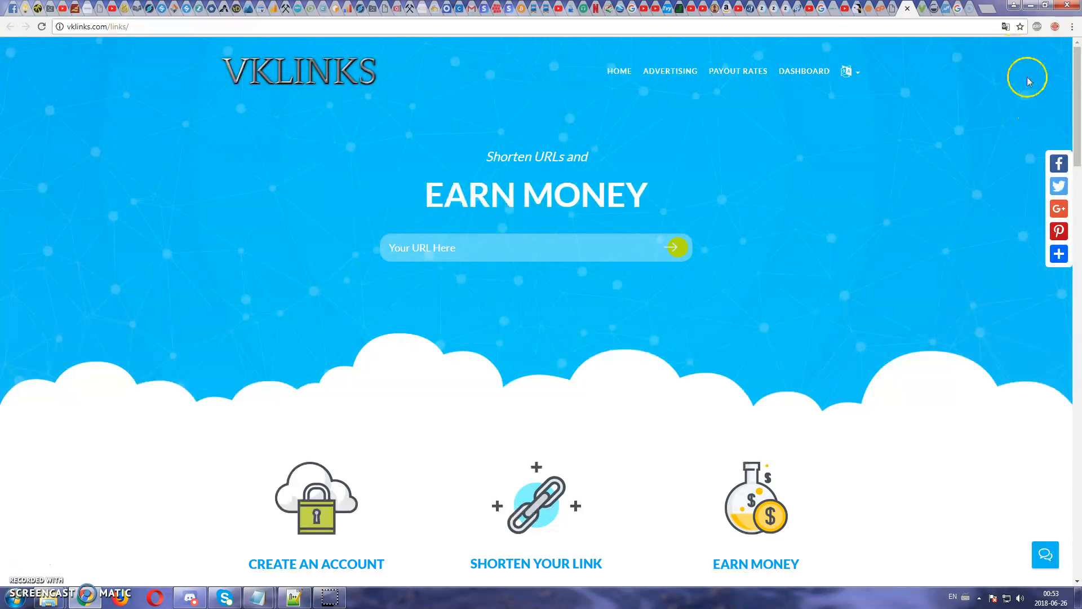
mouse_move(874, 94)
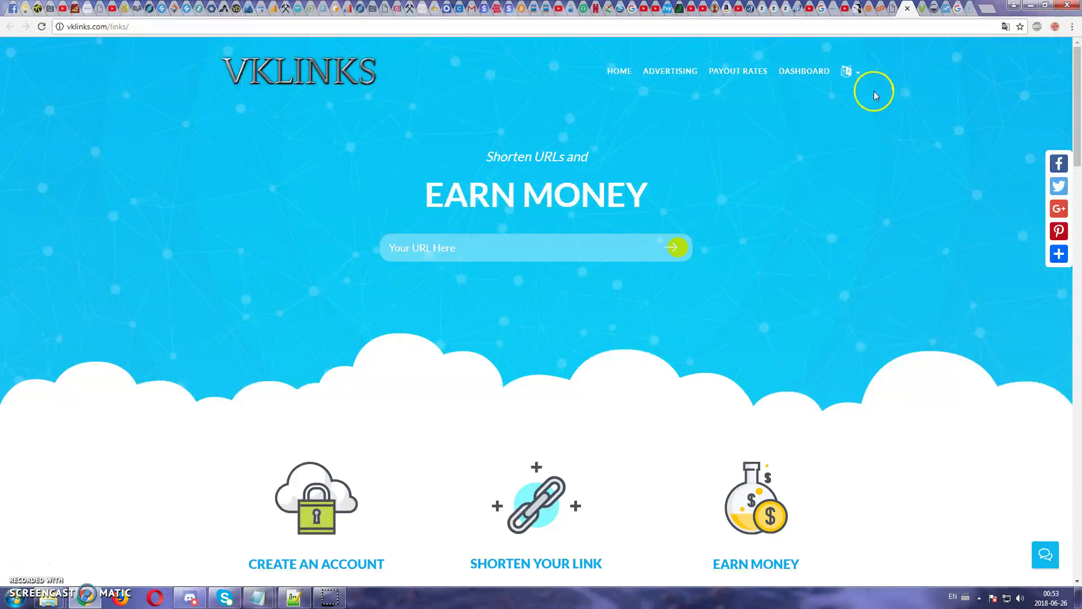
mouse_move(952, 119)
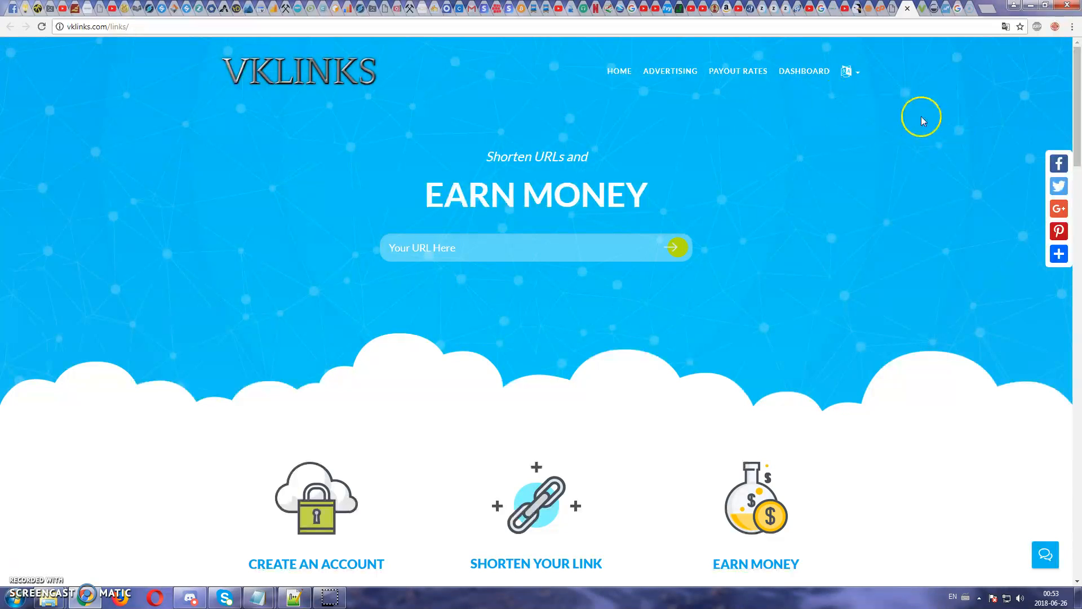
mouse_move(889, 164)
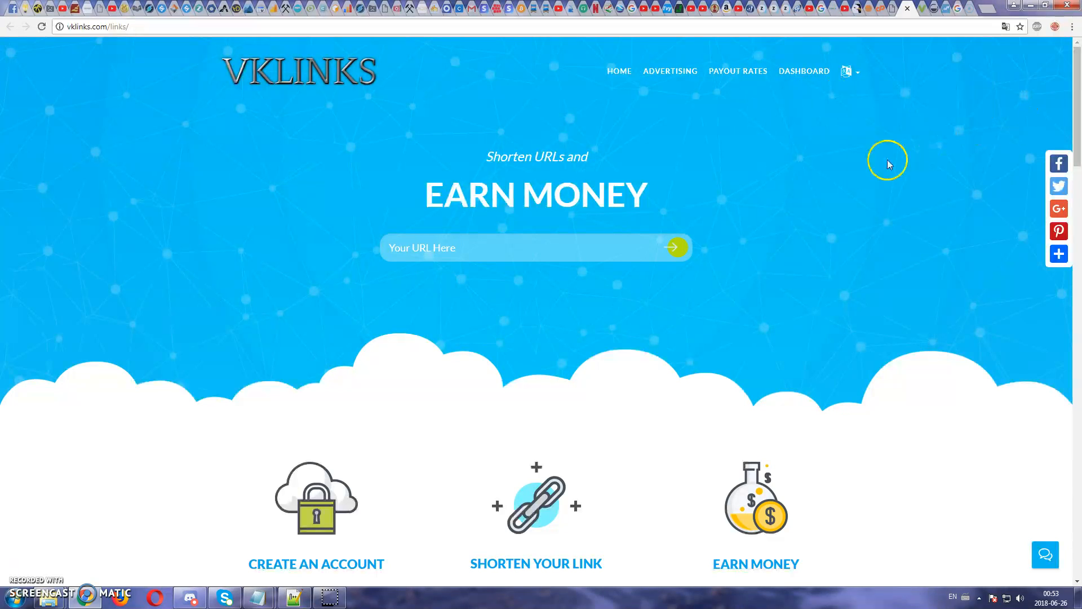
mouse_move(1006, 183)
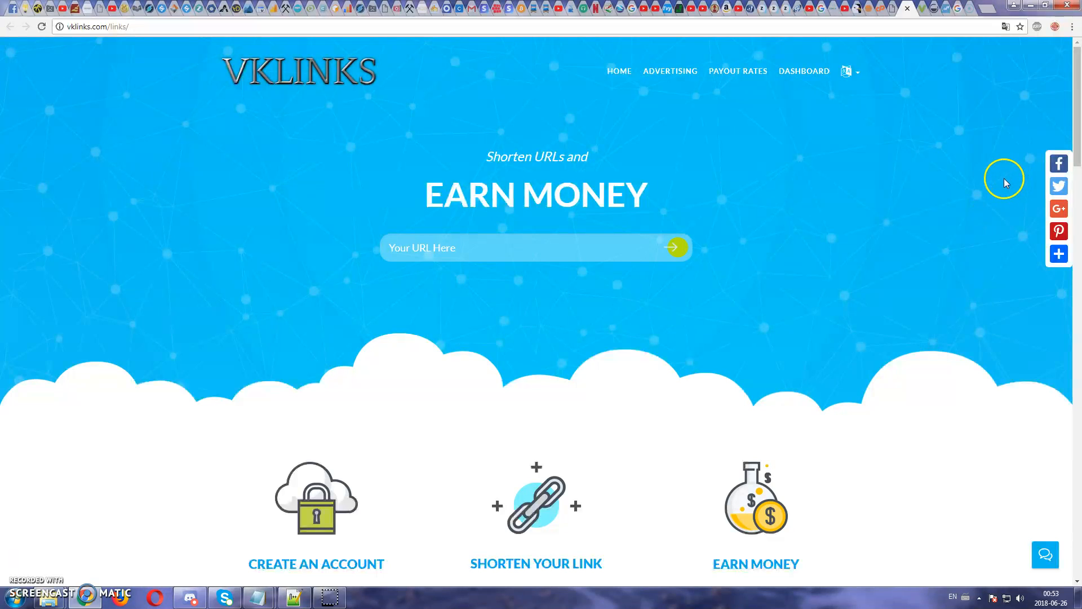
mouse_move(262, 597)
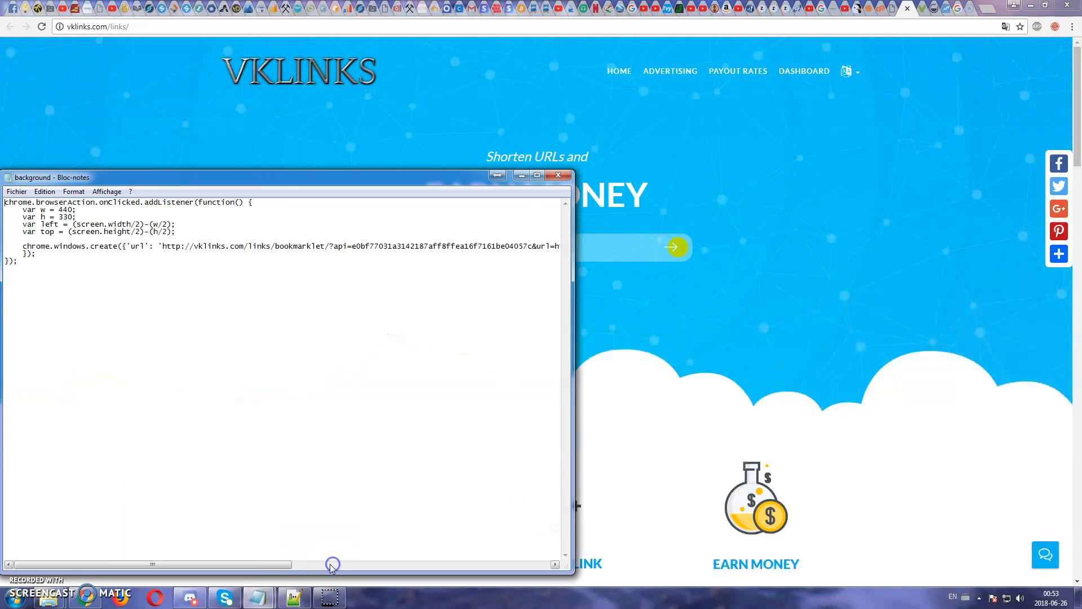
- Switch between the READ ME notes, popup.html and the VKLinks page from the taskbar
left_click(293, 597)
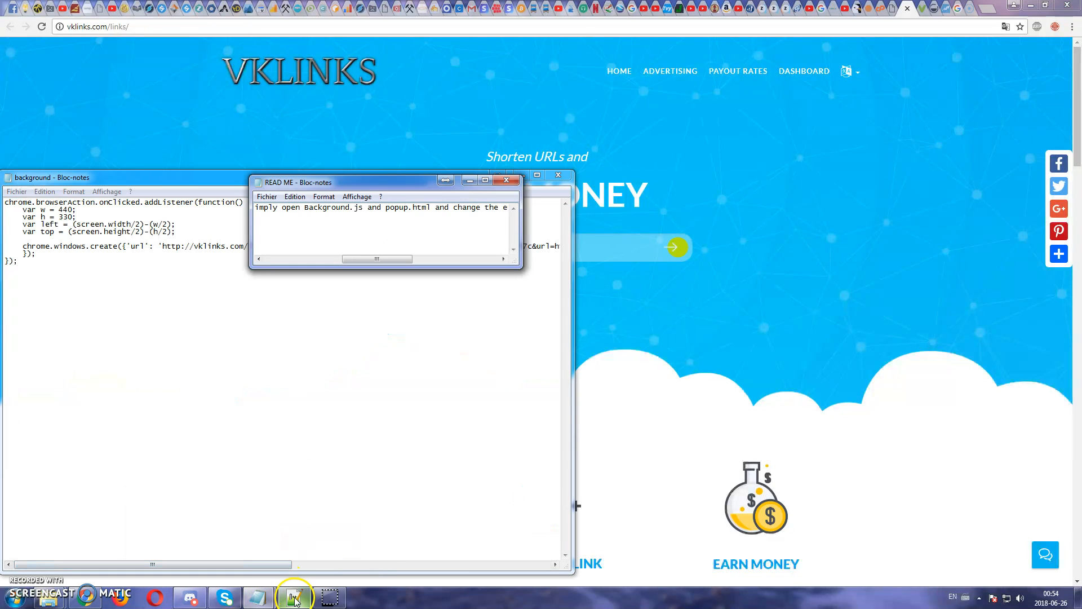
left_click(293, 596)
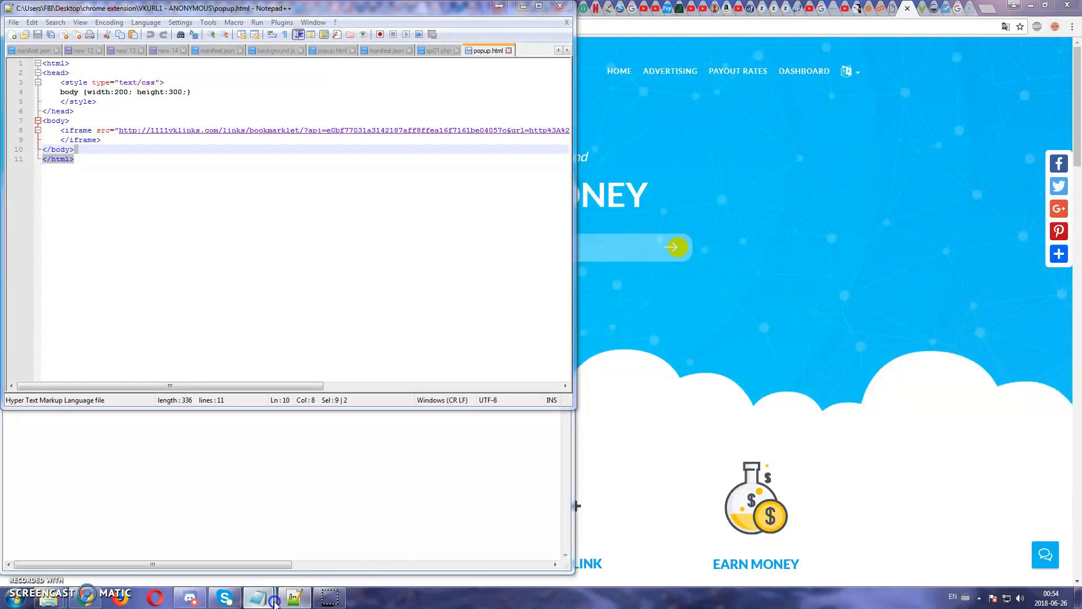
left_click(255, 597)
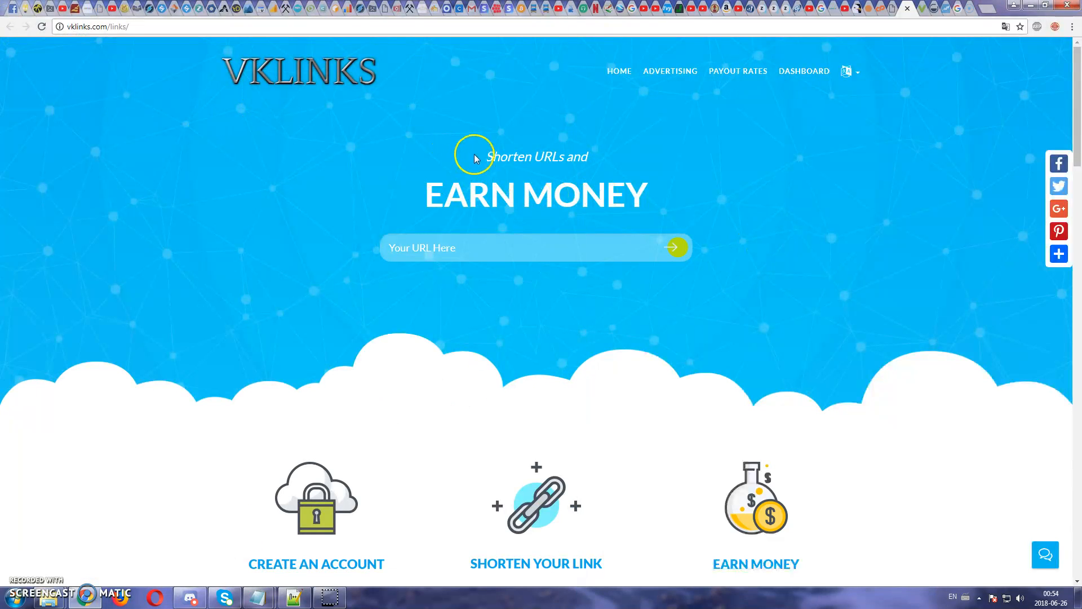
mouse_move(759, 163)
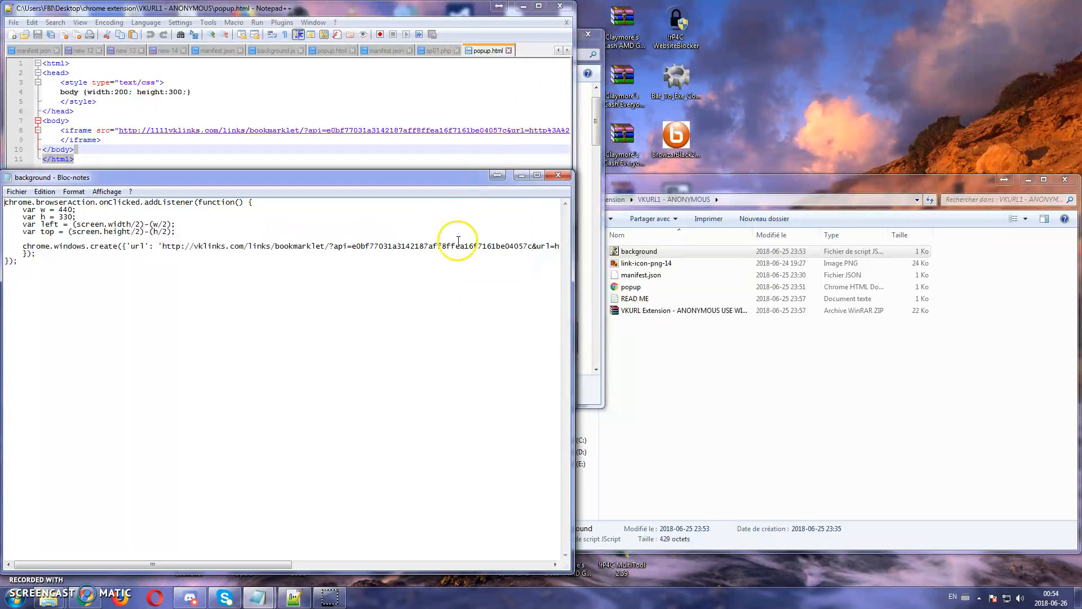
mouse_move(861, 209)
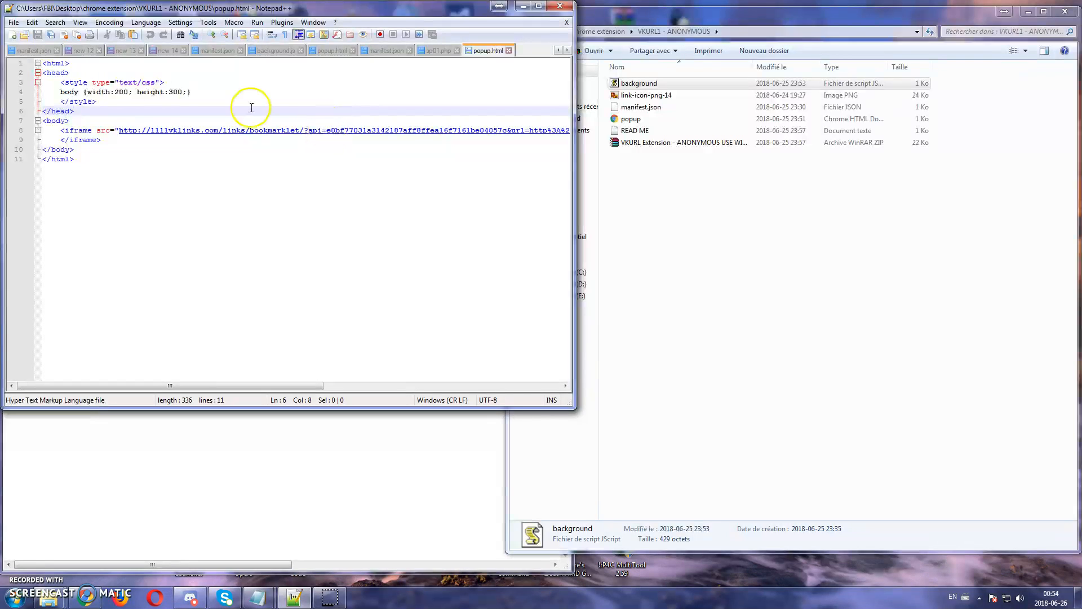
mouse_move(326, 131)
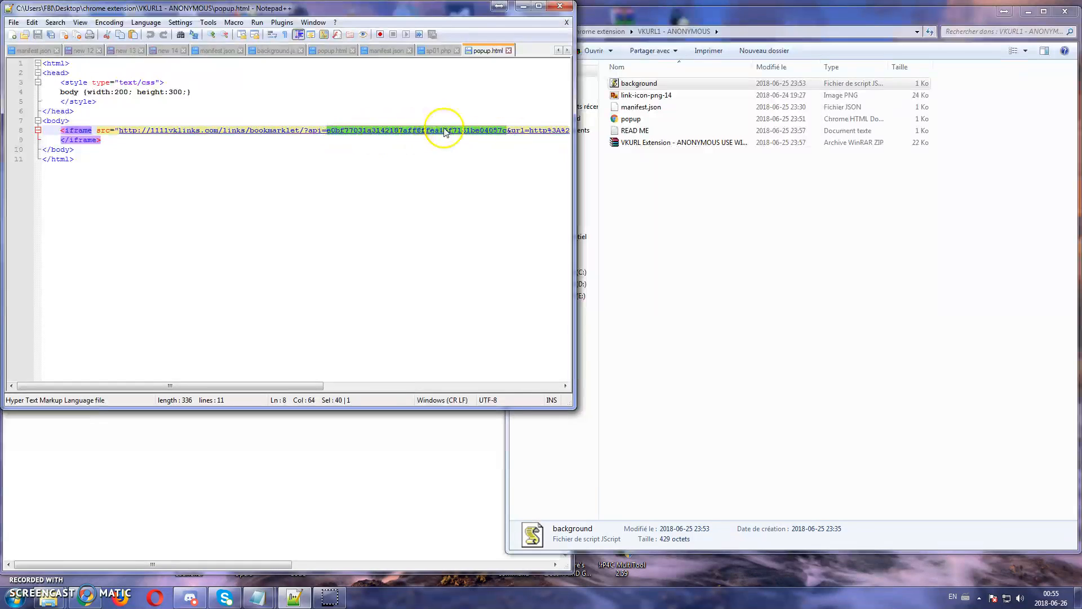
- Open READ ME from Explorer in Notepad and scroll through its notes
left_click(635, 131)
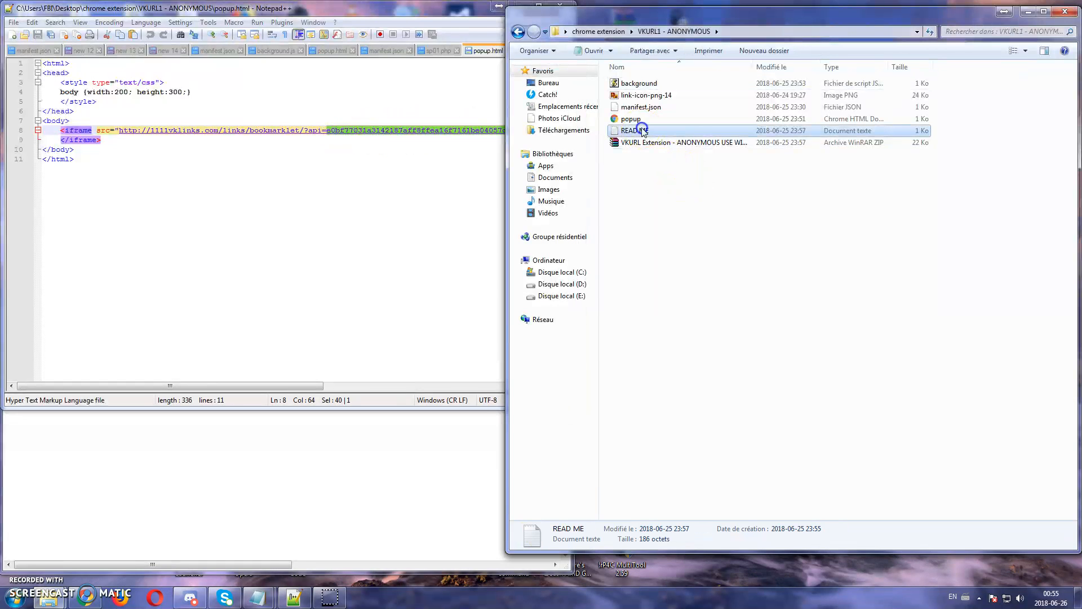
double_click(632, 130)
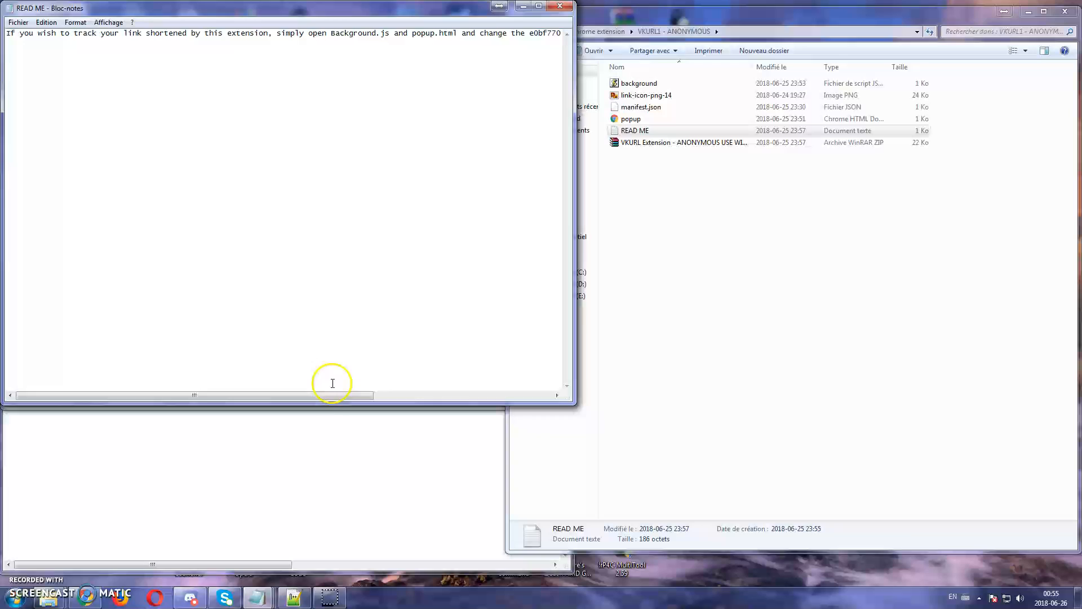
scroll("right", 3)
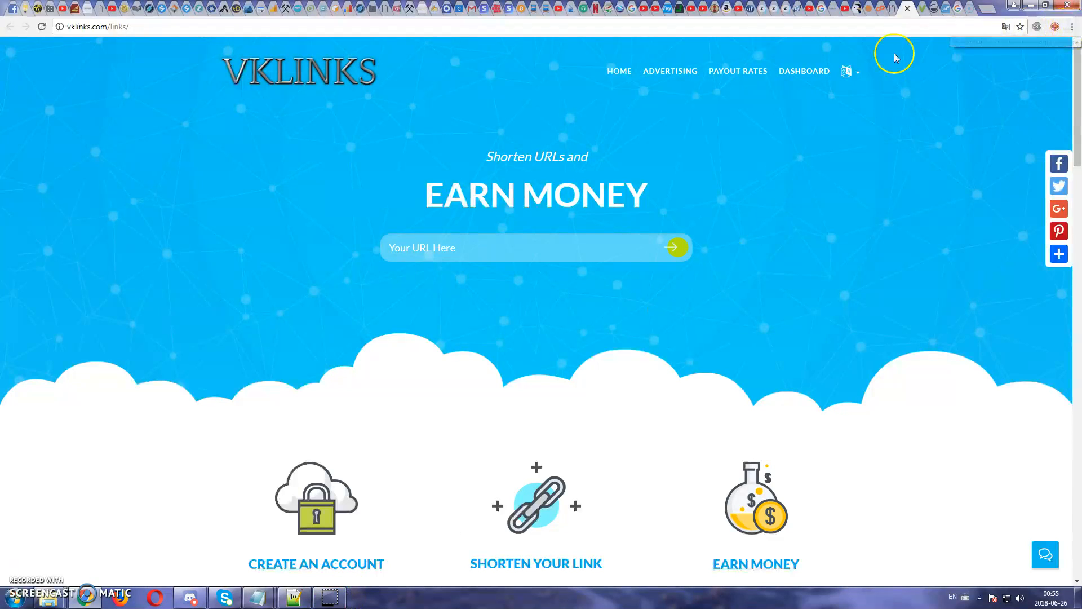
- Go to the KIKURL extension's management page and start loading an unpacked extension
right_click(1055, 27)
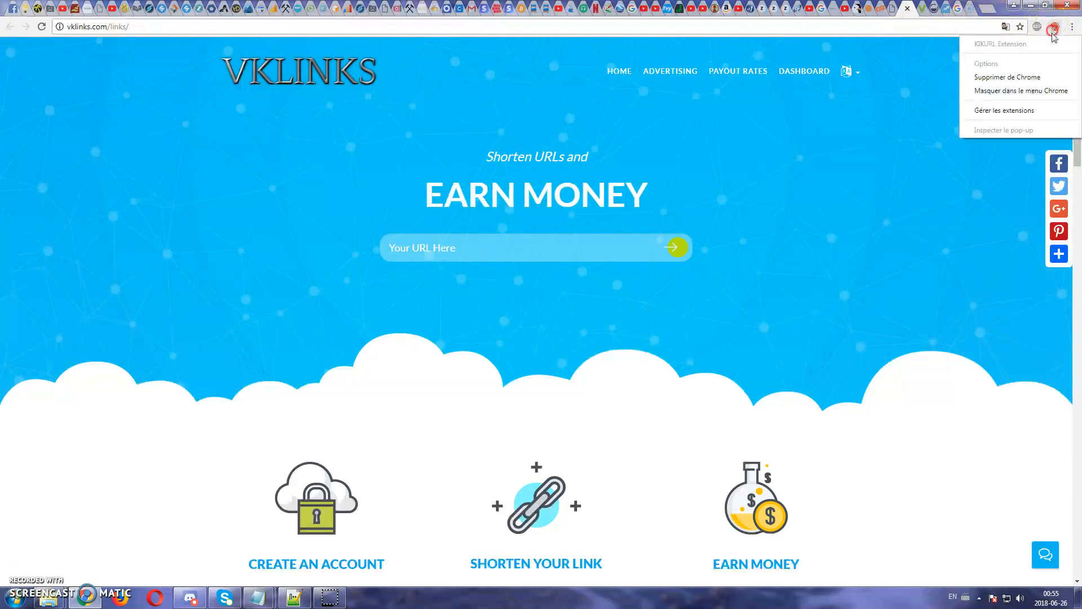
left_click(1010, 110)
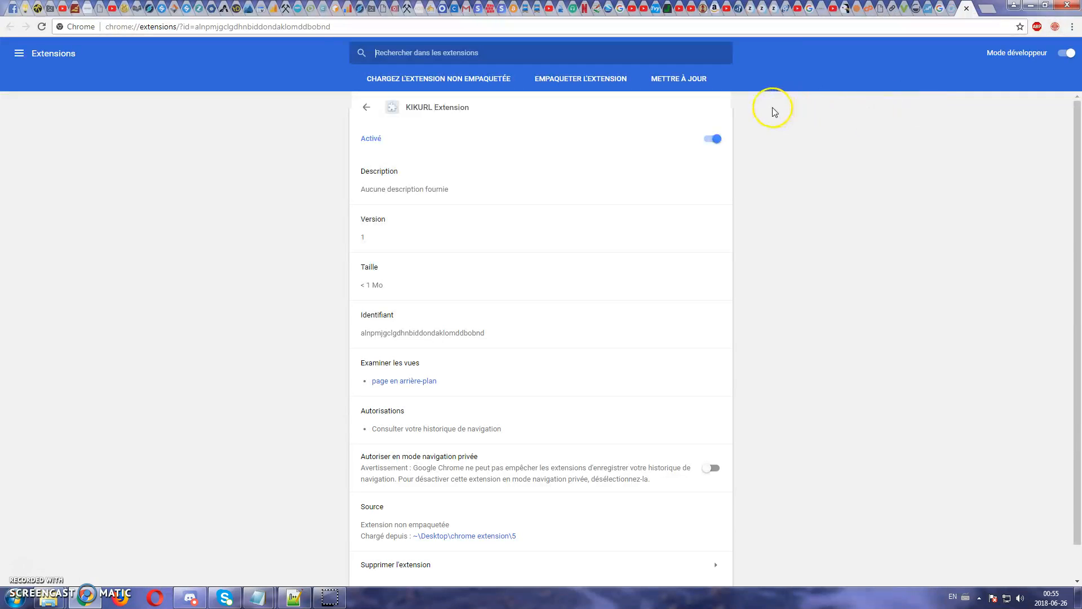
mouse_move(190, 38)
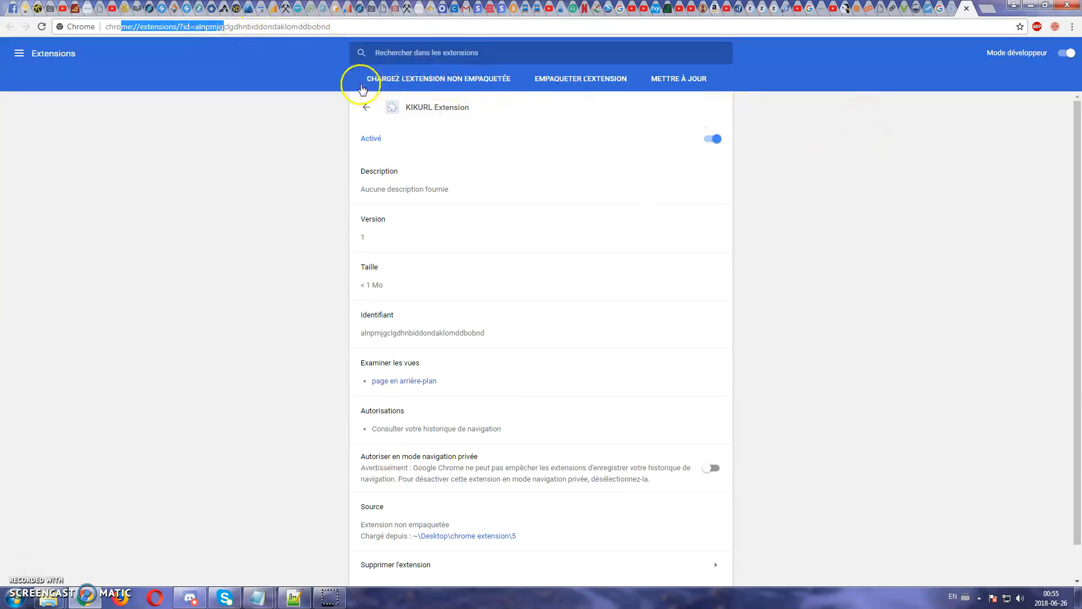
mouse_move(452, 84)
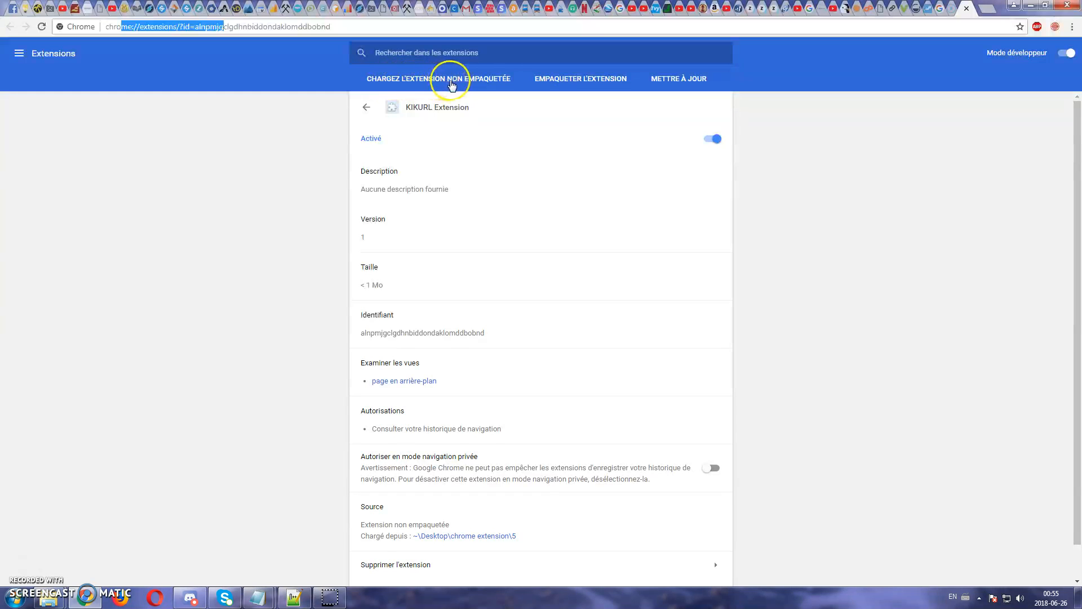
mouse_move(490, 85)
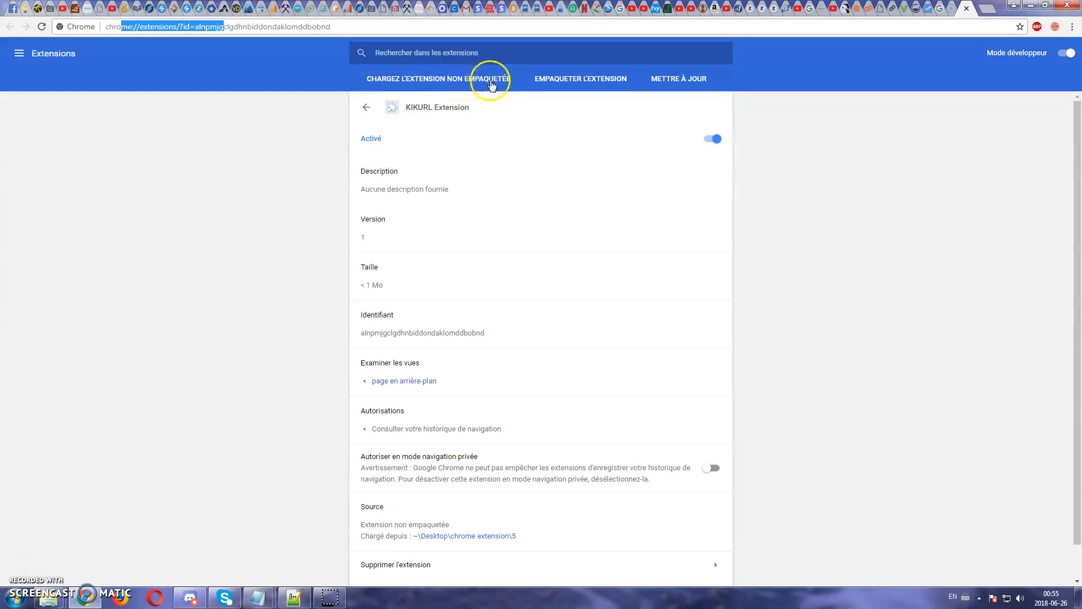
left_click(439, 79)
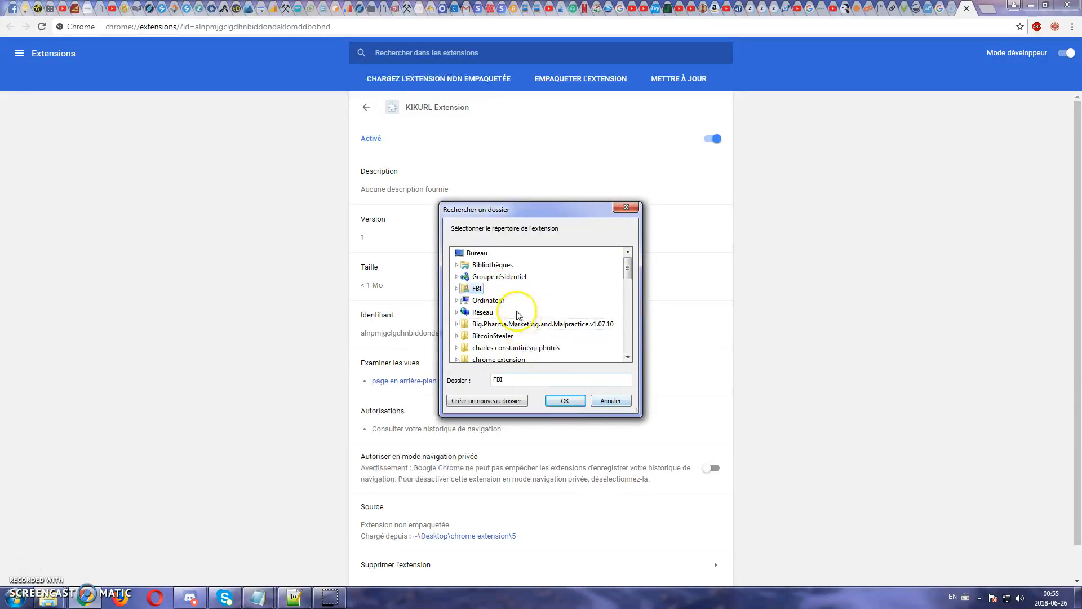
mouse_move(534, 396)
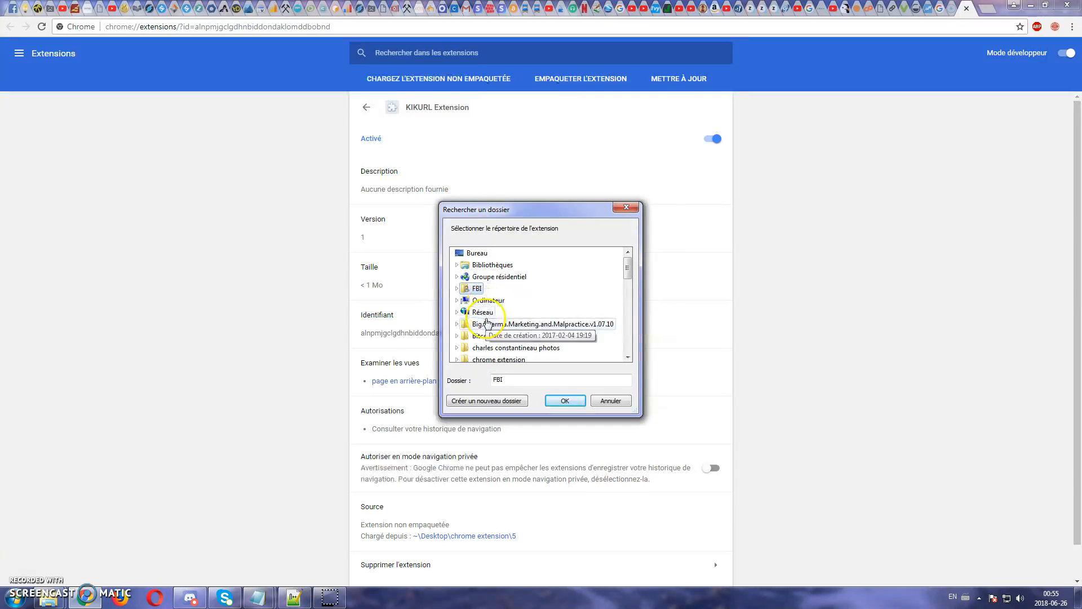
- Choose the VKURL1 - ANONYMOUS folder in the folder picker and confirm
scroll("down", 3)
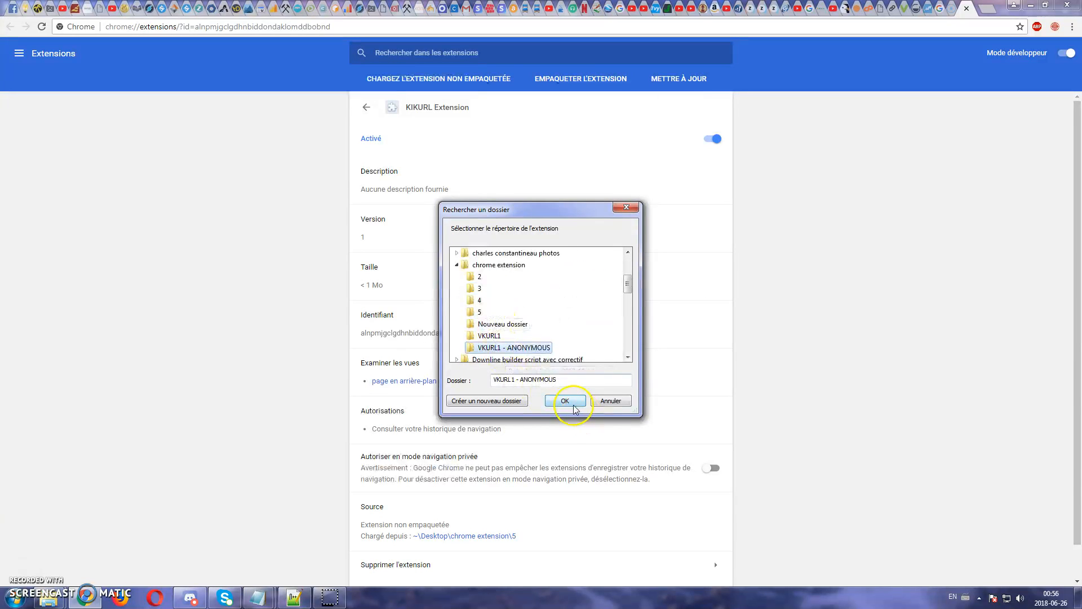
left_click(565, 401)
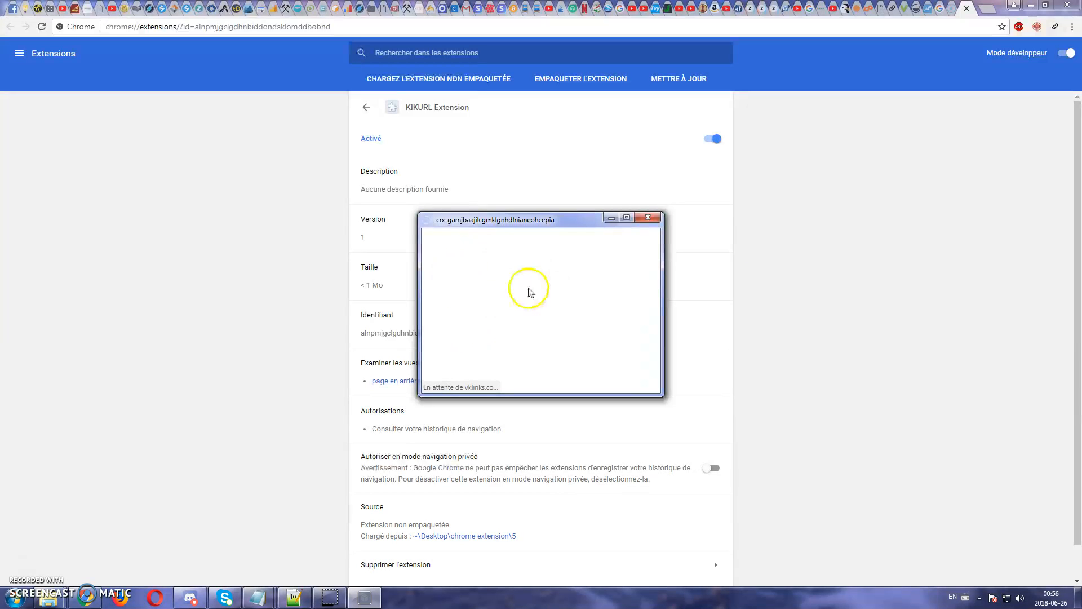
- Click into the URL field of the loaded VKLinks popup form
left_click(648, 217)
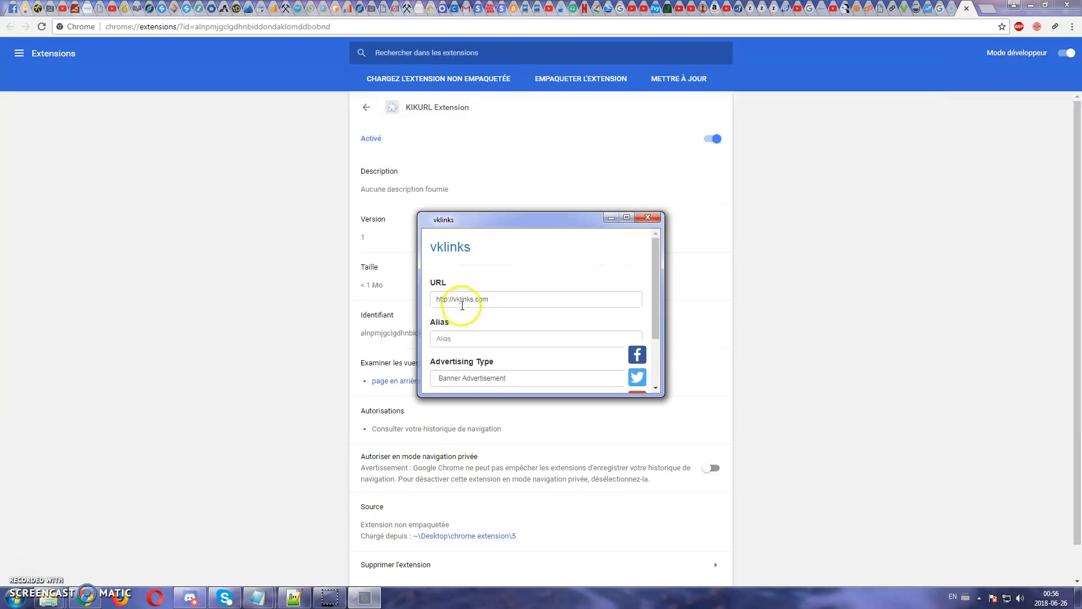
- Enter the Google image search link ending '#imgrc=VoGzqqIN3UiQLM:' in the URL field
type("IZAmMQ_AUICigB&biw=1920&bih=925#imgrc=VoGzqqIN3UiQLM:")
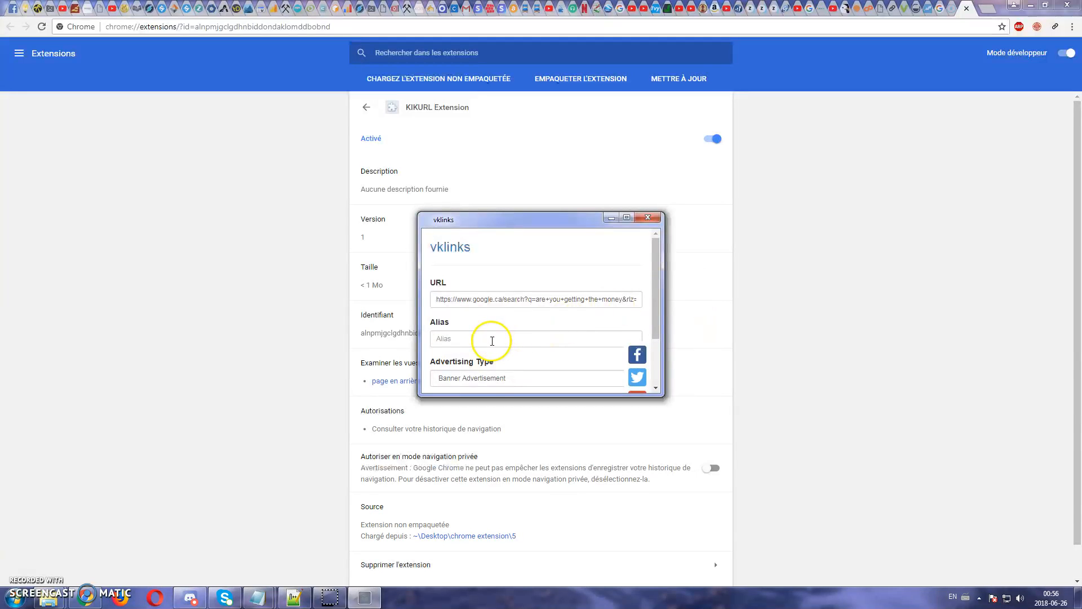
left_click(526, 378)
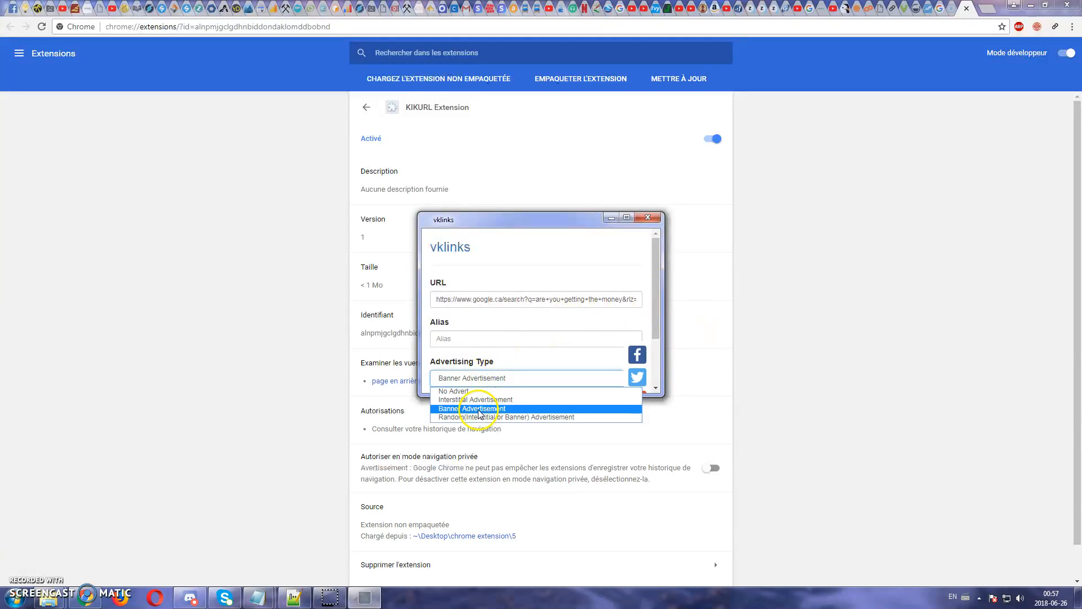
mouse_move(476, 403)
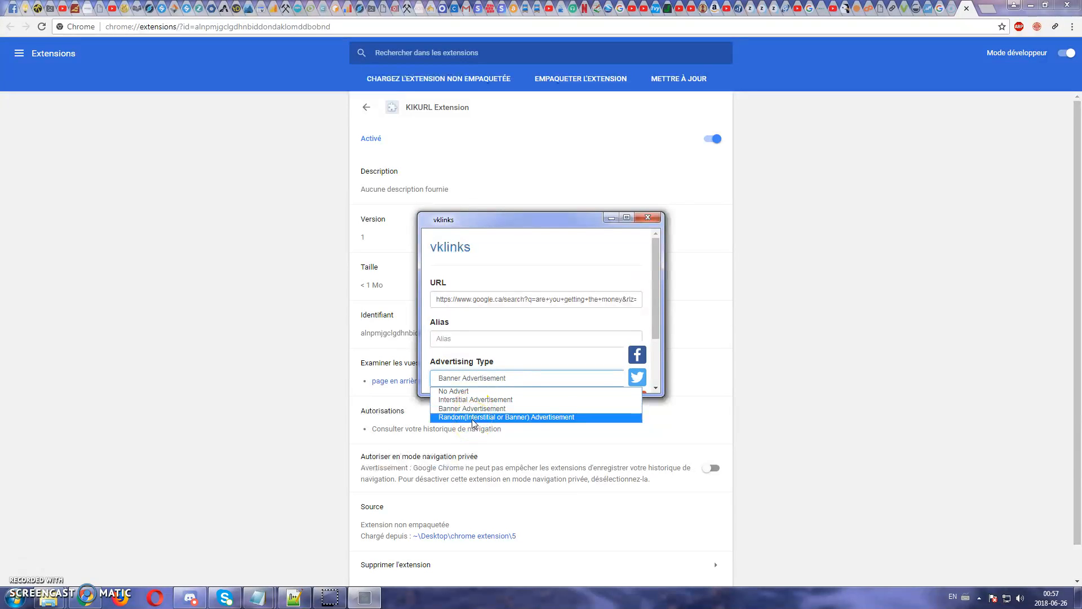
mouse_move(450, 391)
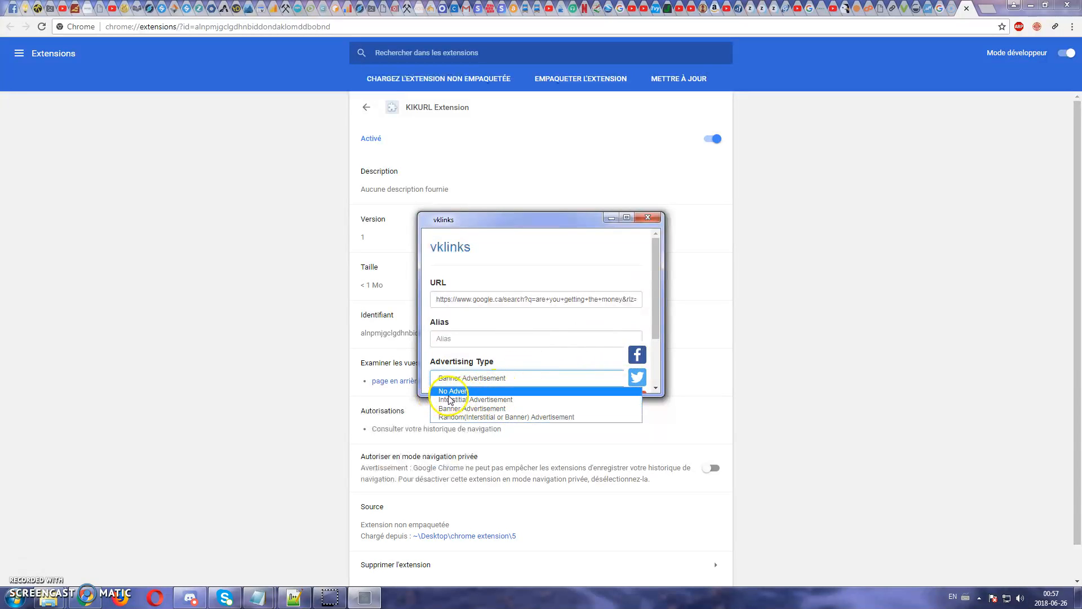
left_click(471, 408)
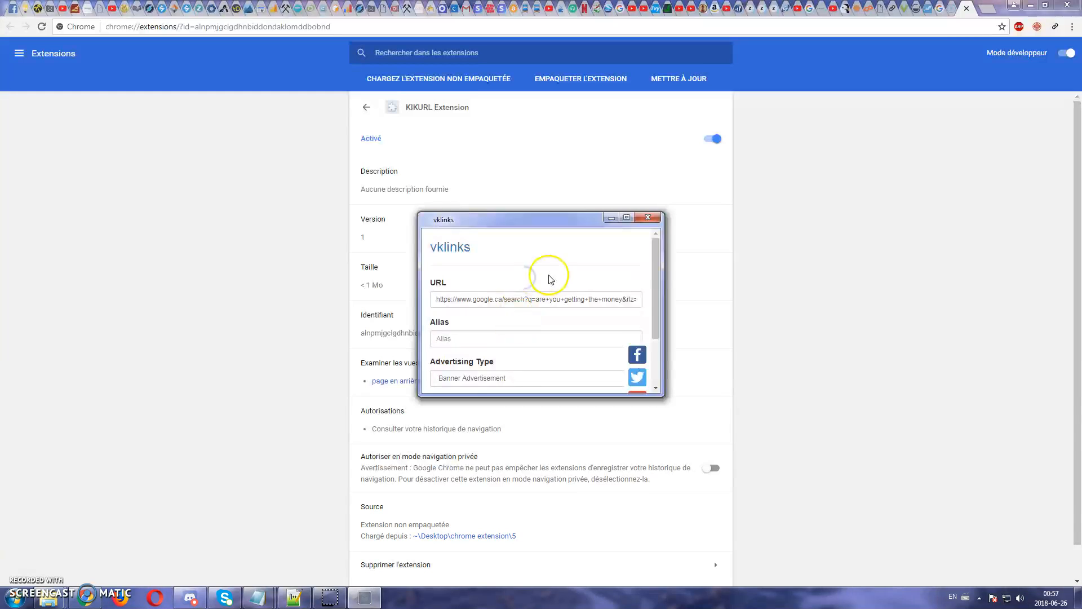
- Choose vklinks.com as the domain and submit the link for shortening
scroll("down", 3)
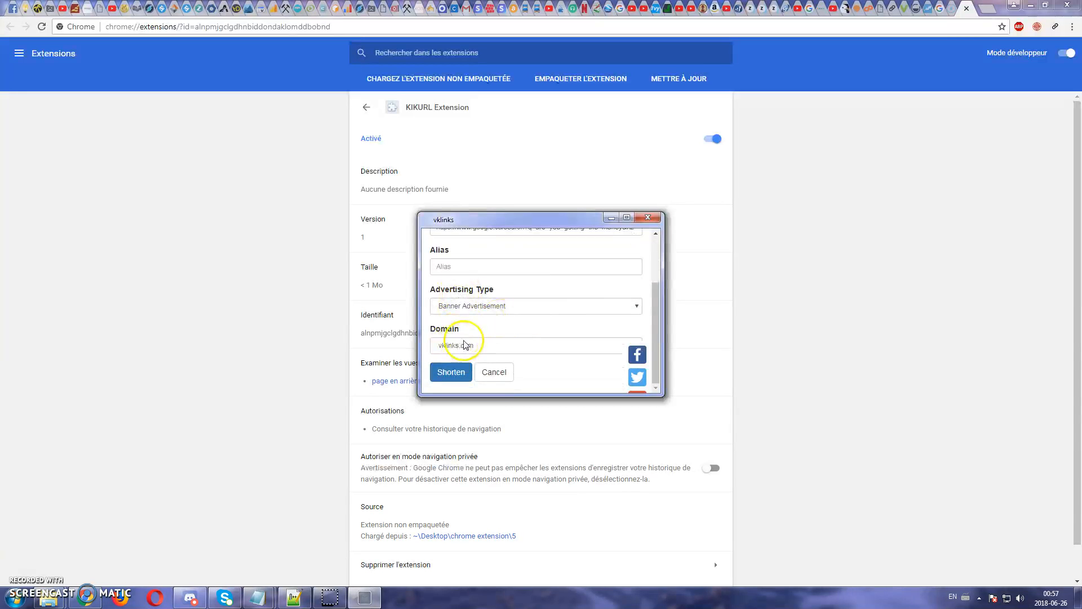
left_click(465, 345)
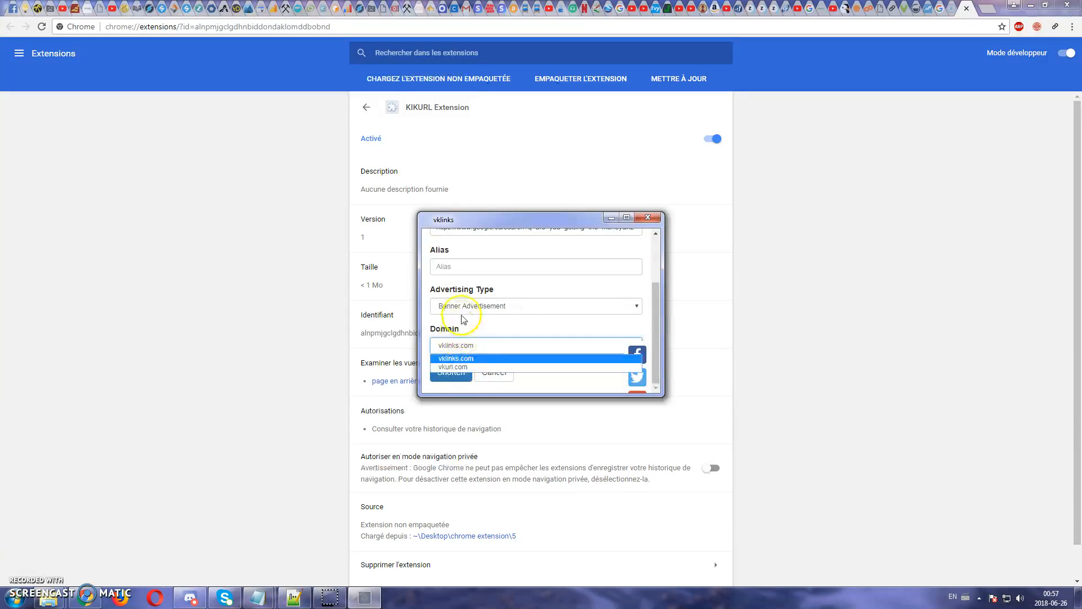
left_click(534, 306)
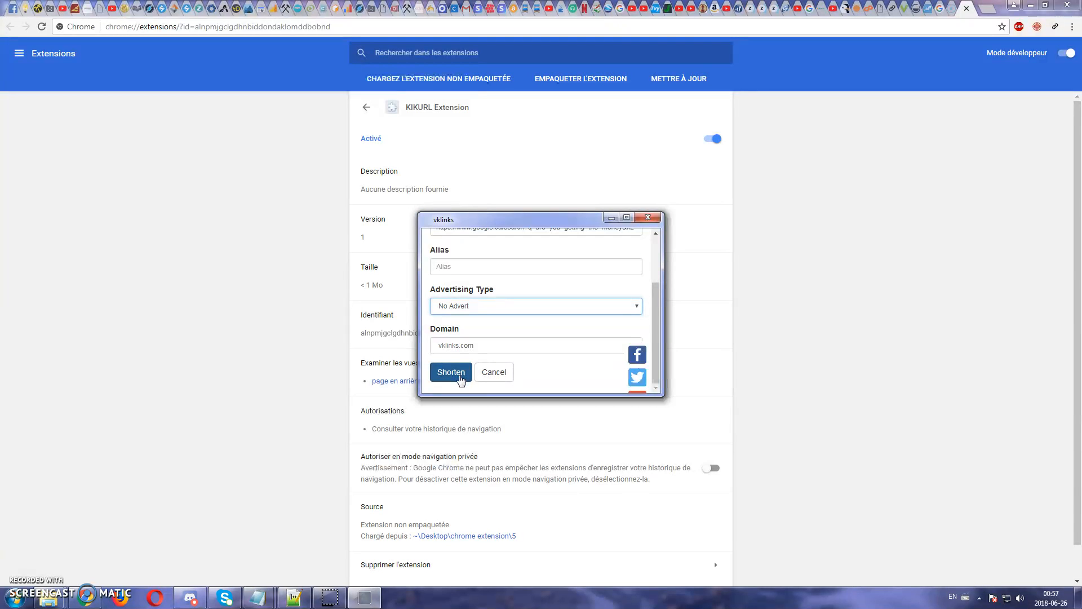
left_click(451, 371)
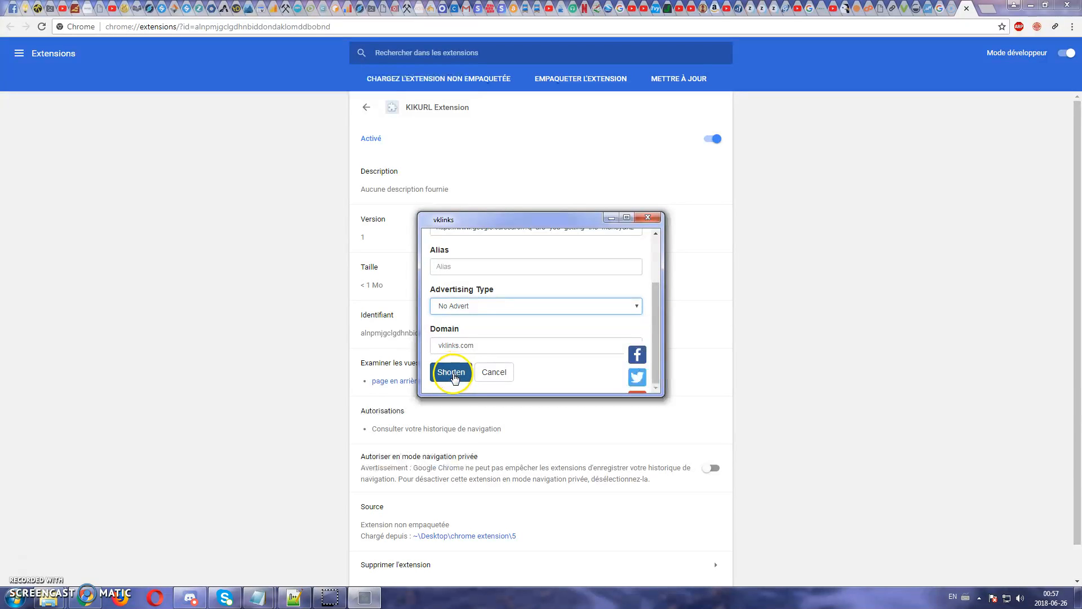
left_click(451, 372)
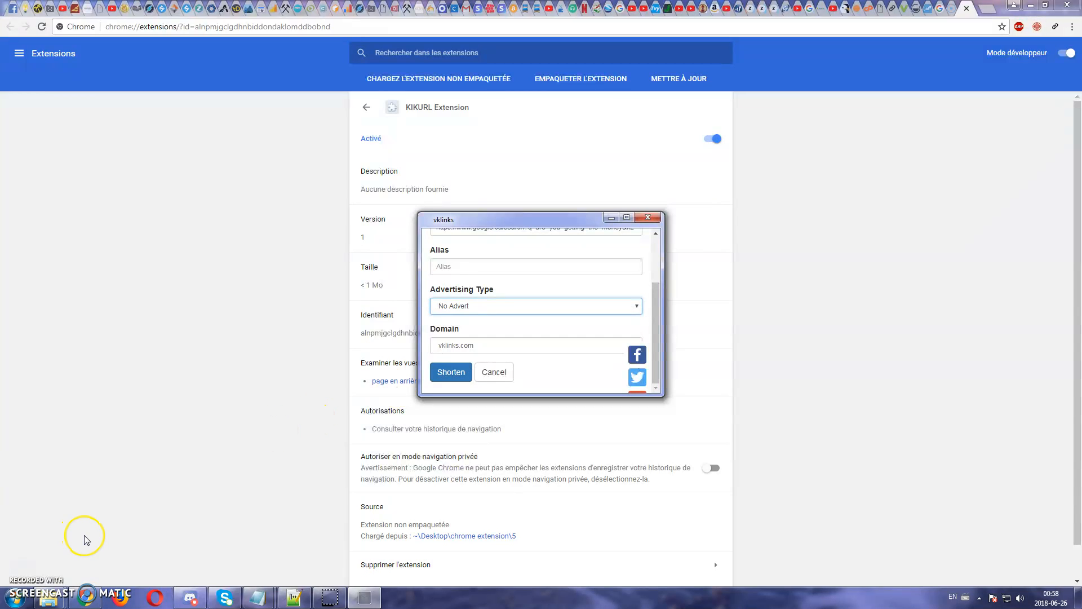
mouse_move(85, 540)
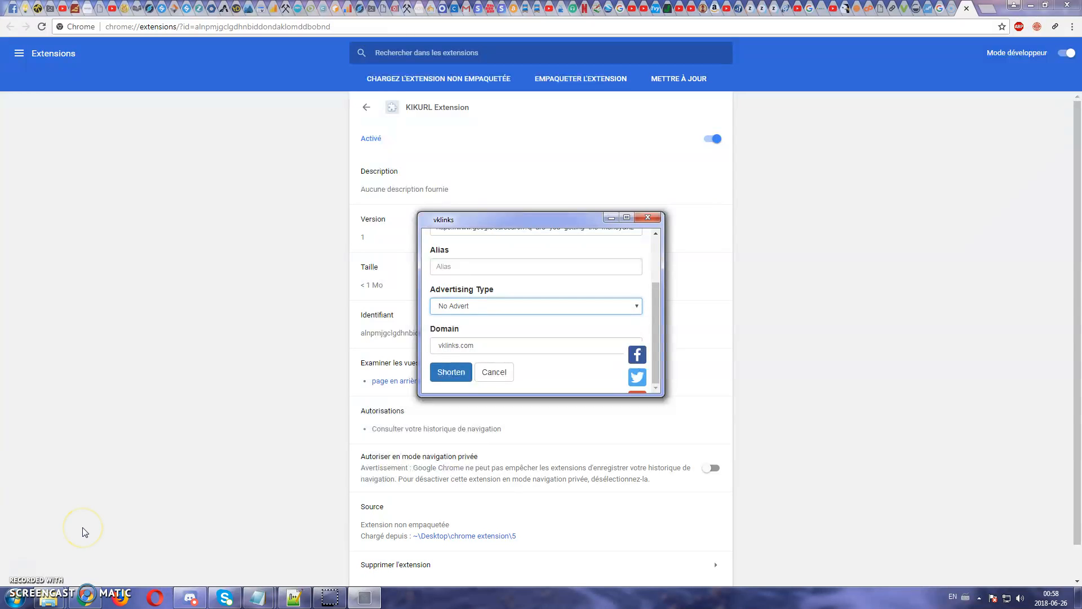
mouse_move(83, 485)
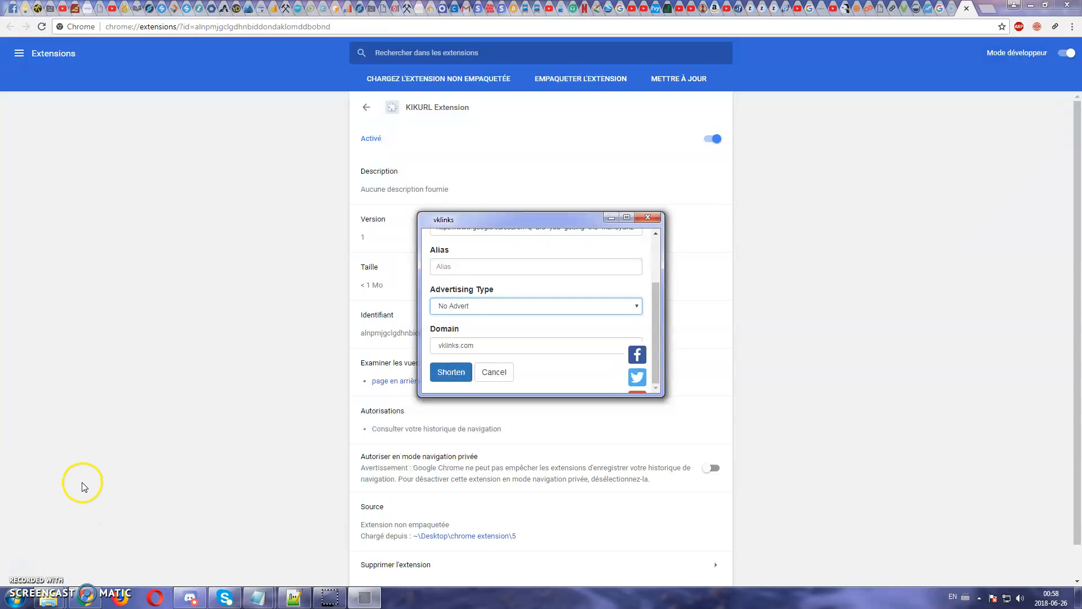
mouse_move(98, 490)
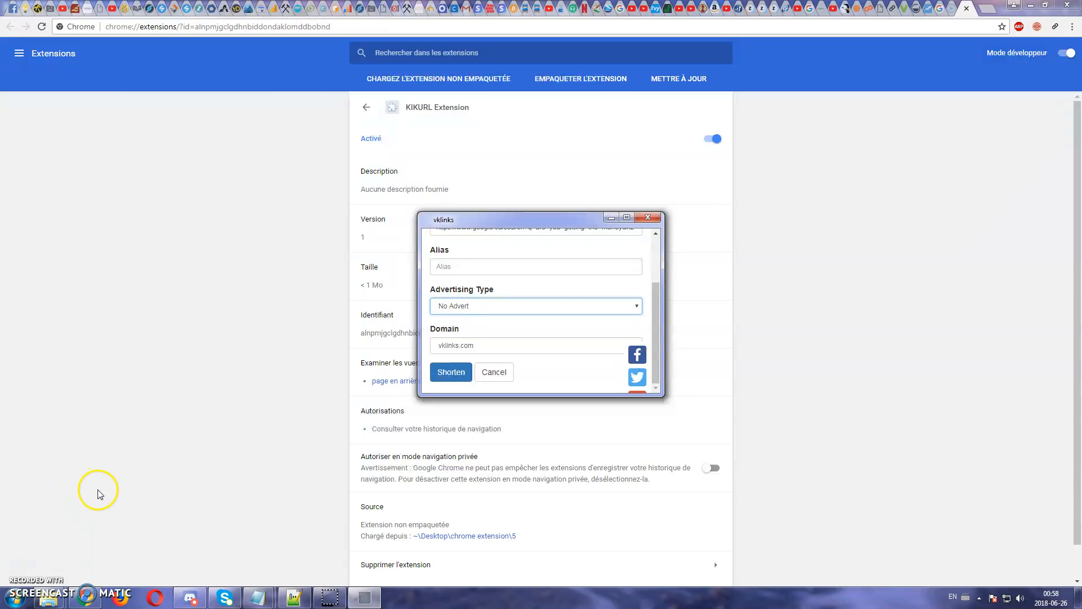
mouse_move(929, 275)
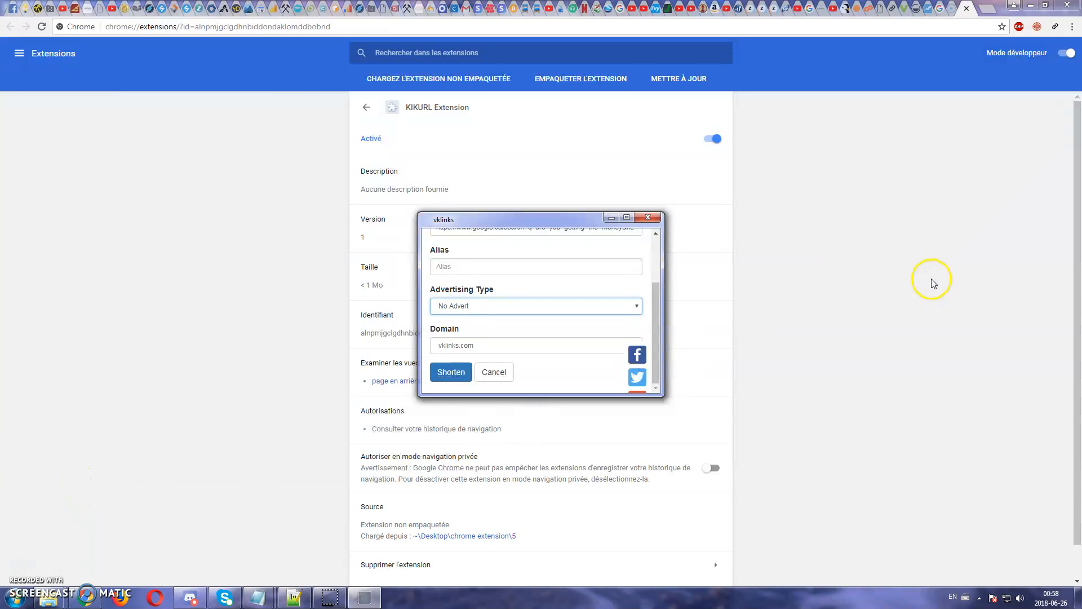
mouse_move(860, 211)
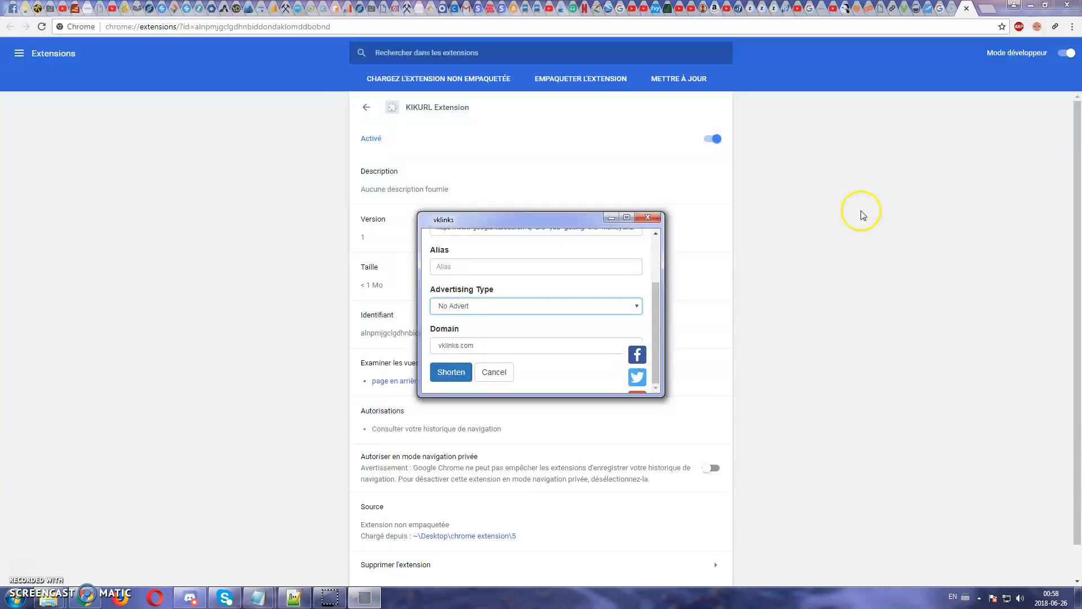
mouse_move(884, 279)
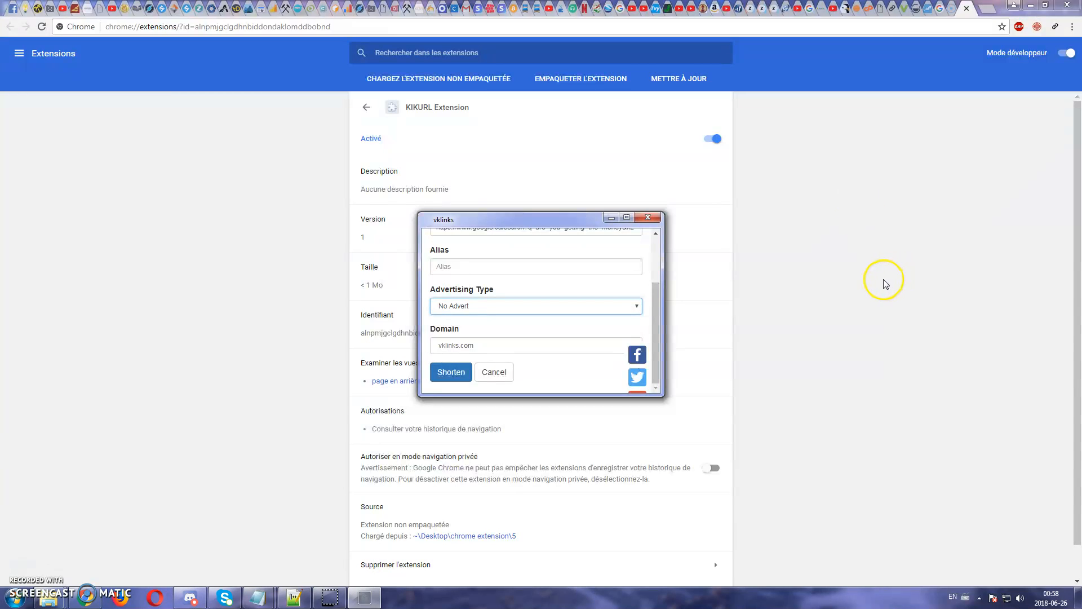
mouse_move(919, 238)
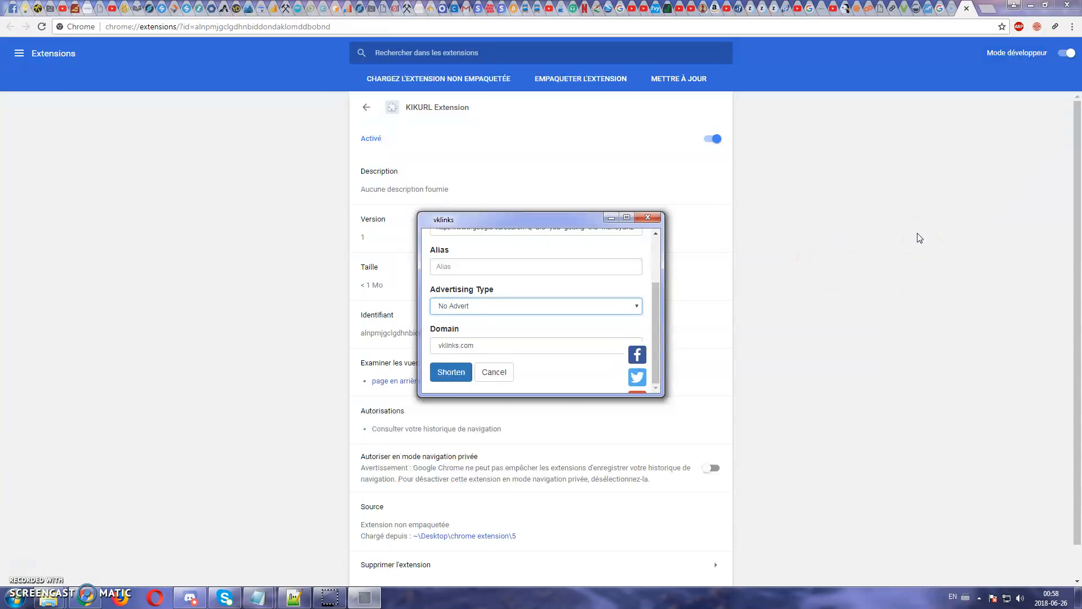
mouse_move(927, 244)
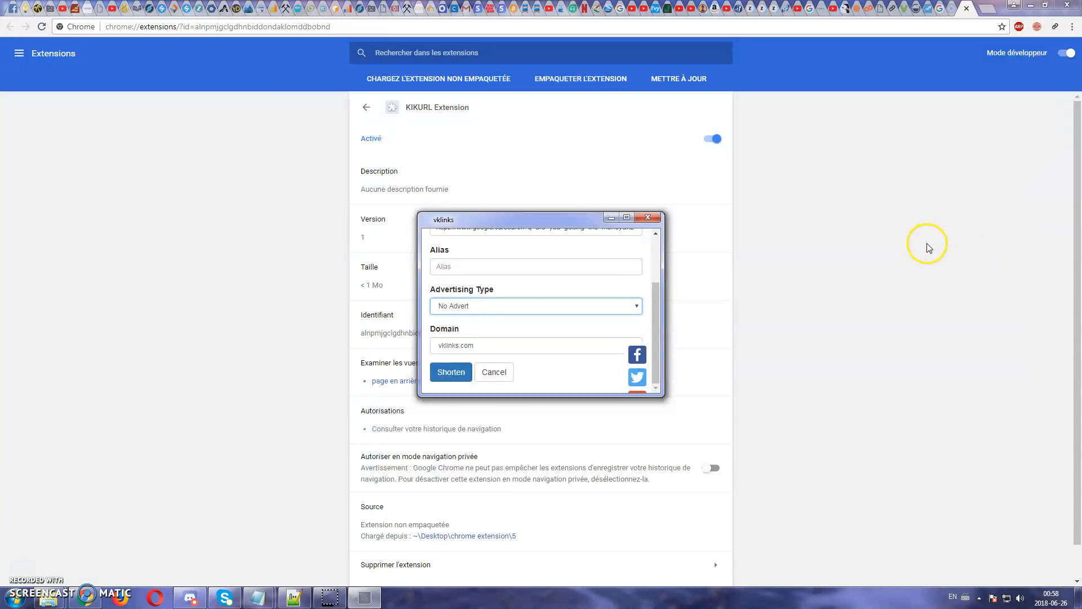
mouse_move(915, 252)
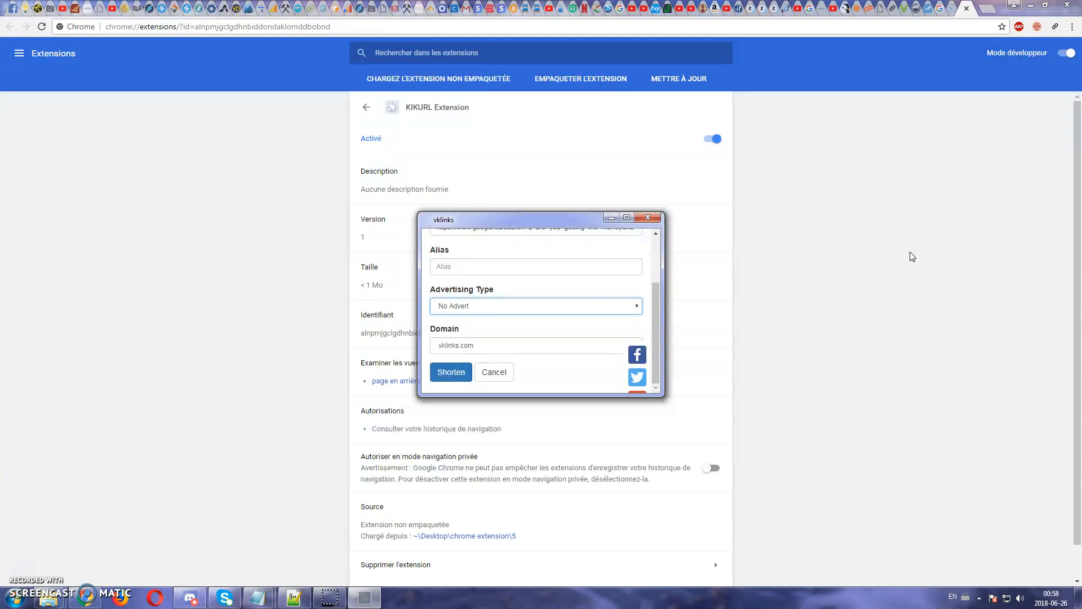
mouse_move(905, 267)
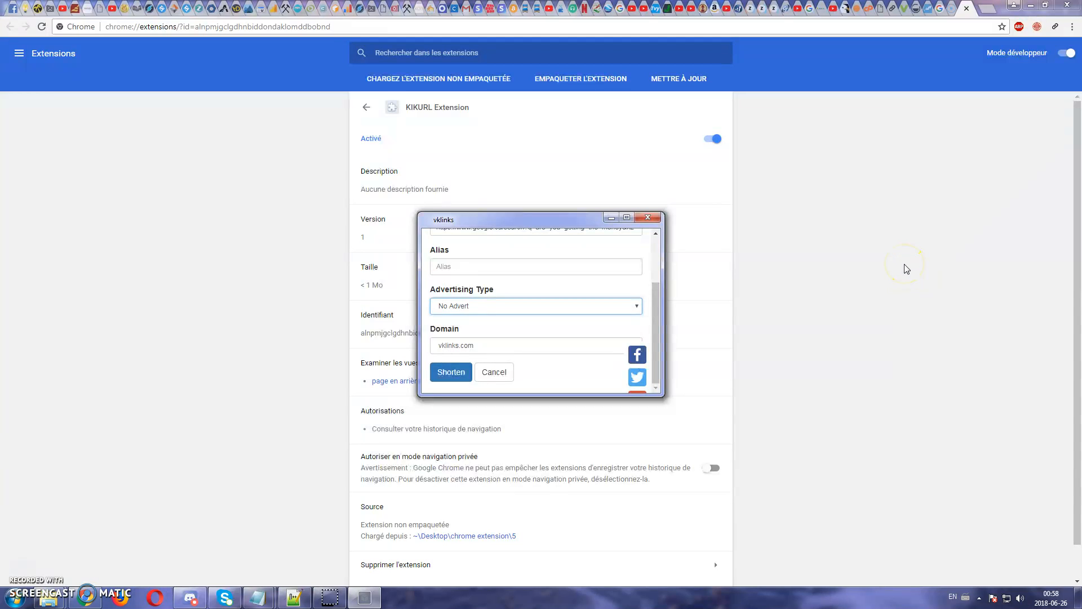
mouse_move(899, 272)
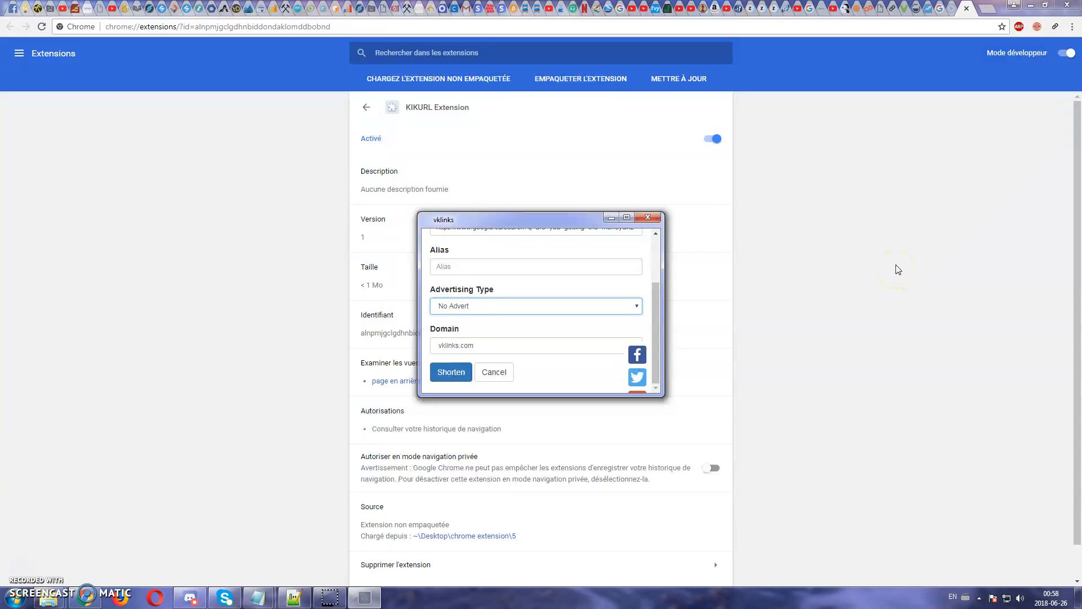
mouse_move(908, 287)
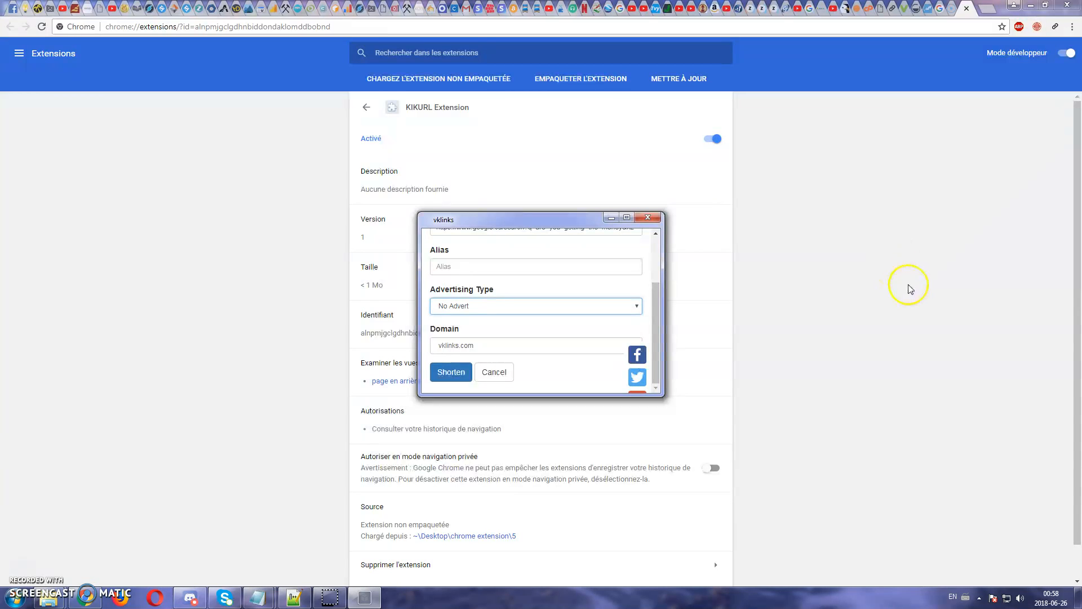
mouse_move(906, 284)
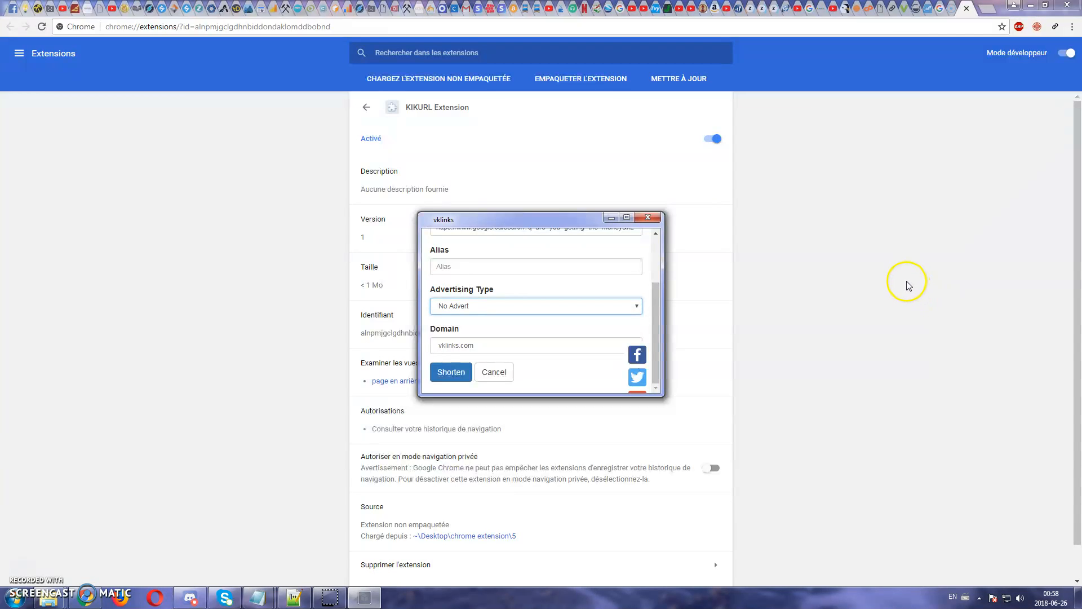
mouse_move(905, 278)
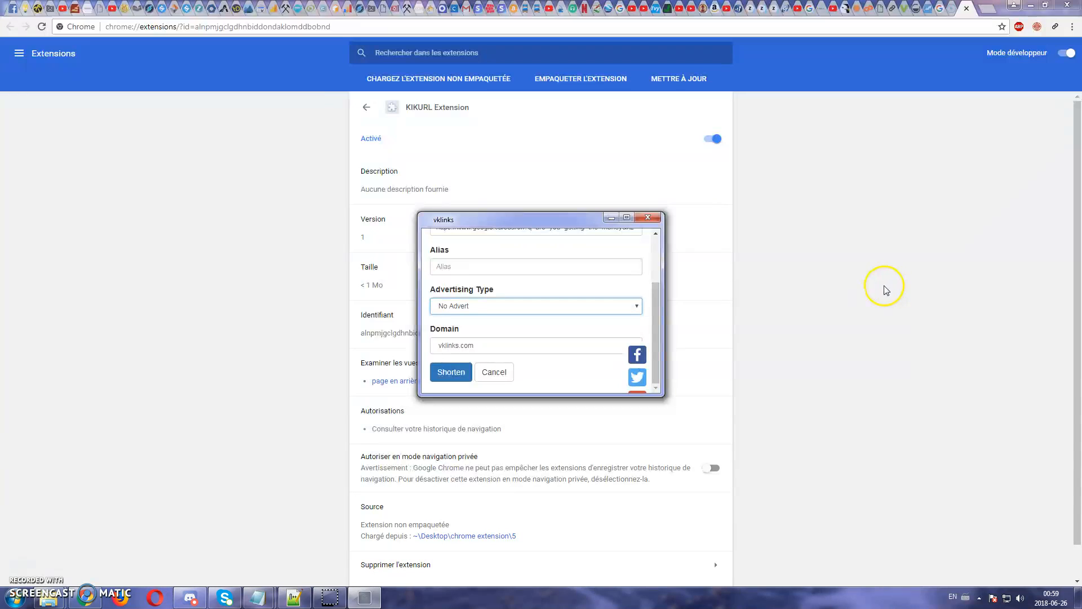
mouse_move(854, 252)
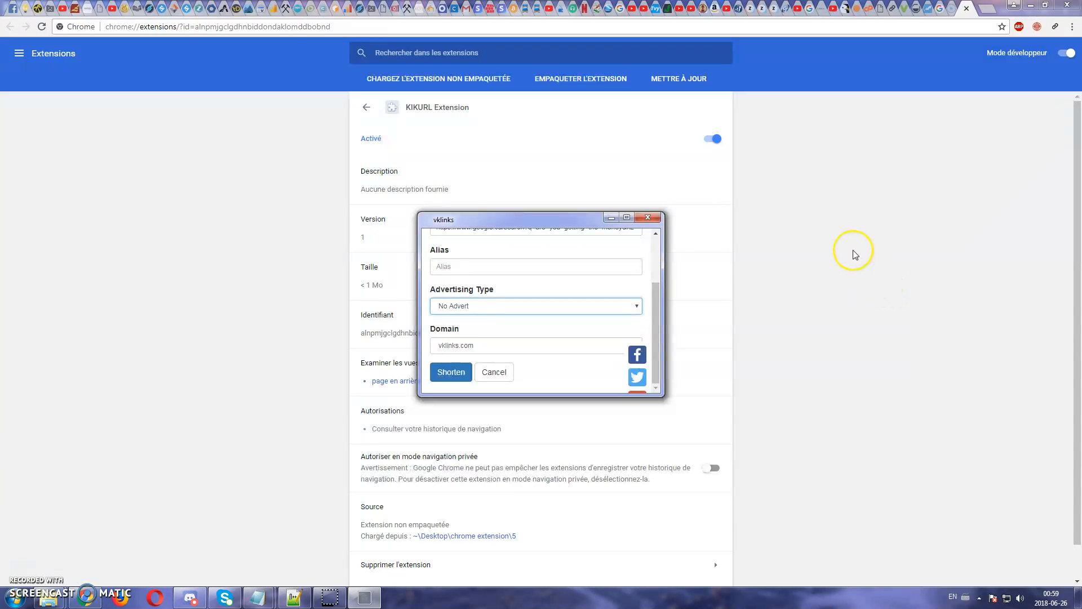
mouse_move(852, 258)
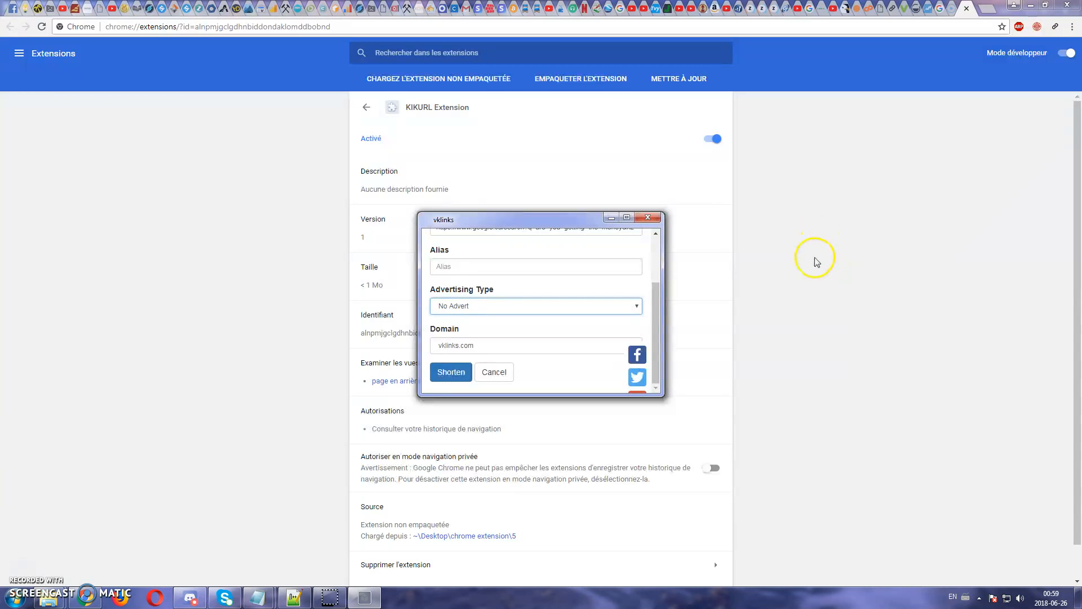
mouse_move(807, 271)
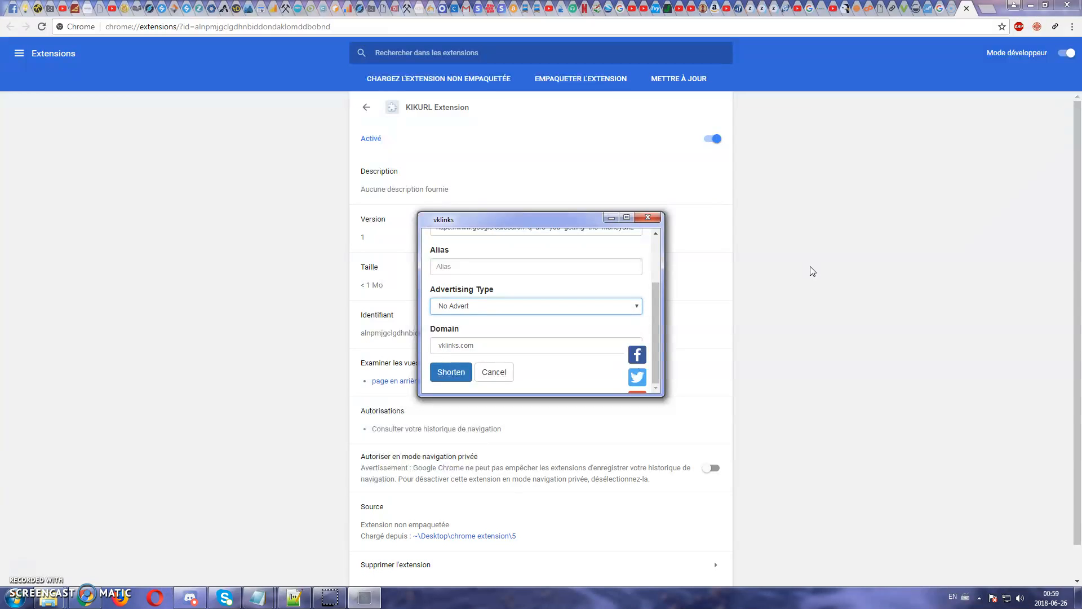
mouse_move(795, 265)
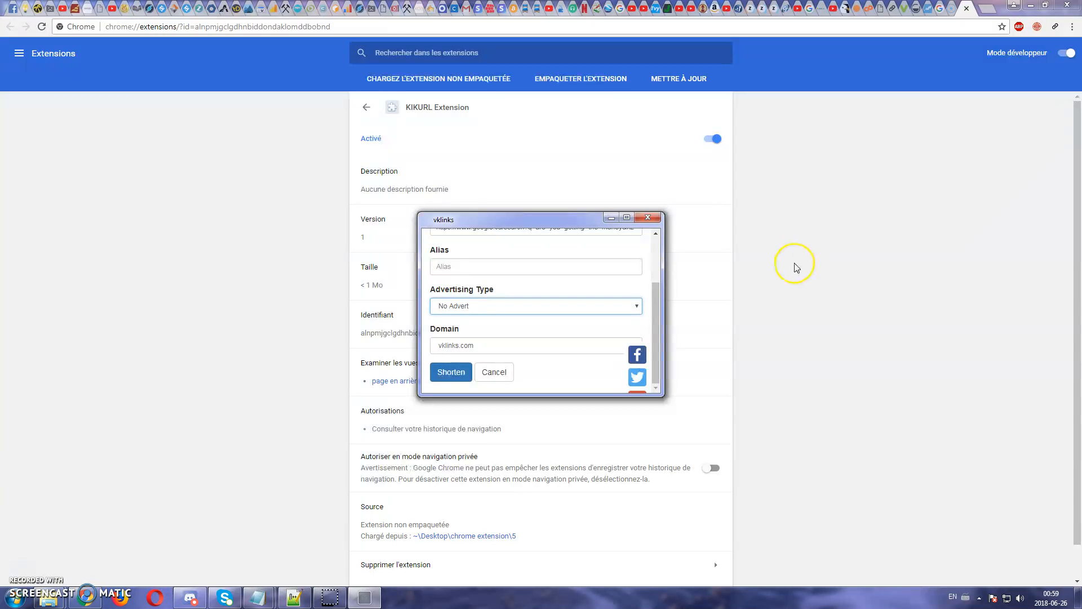
mouse_move(785, 271)
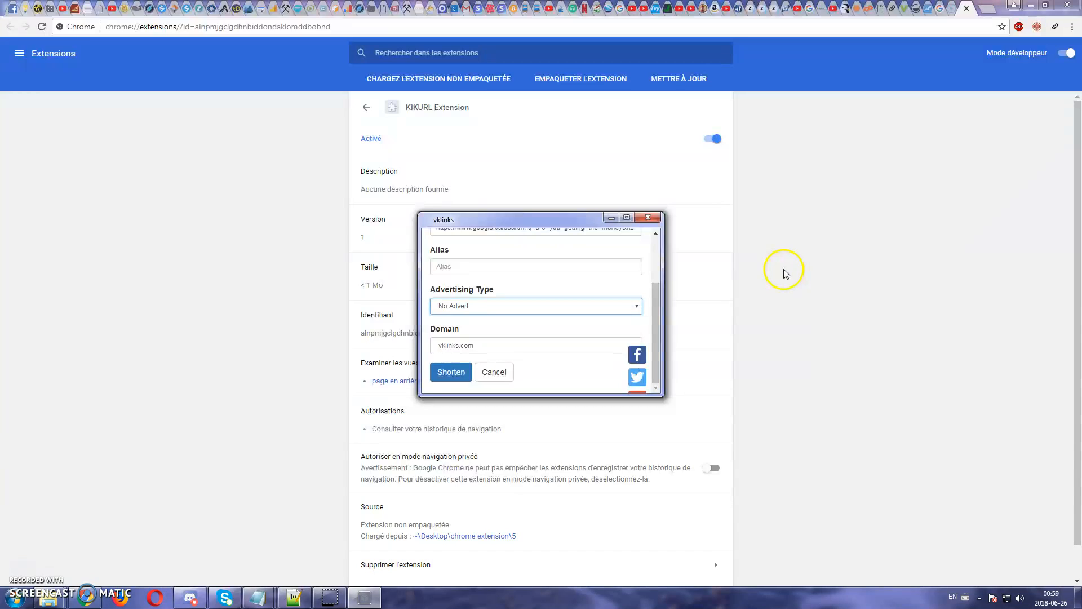
mouse_move(758, 279)
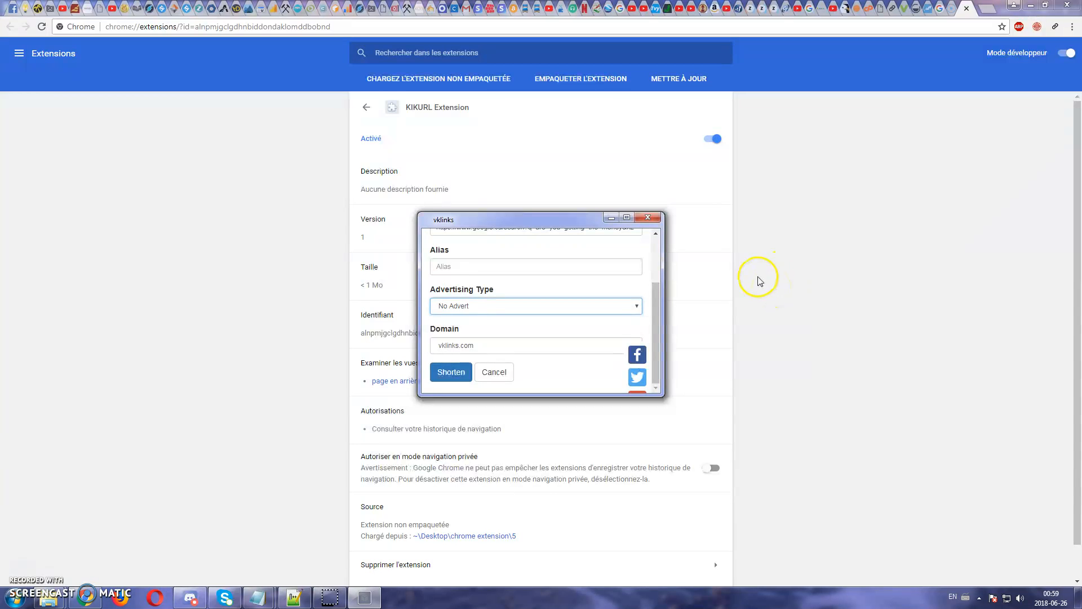
mouse_move(752, 283)
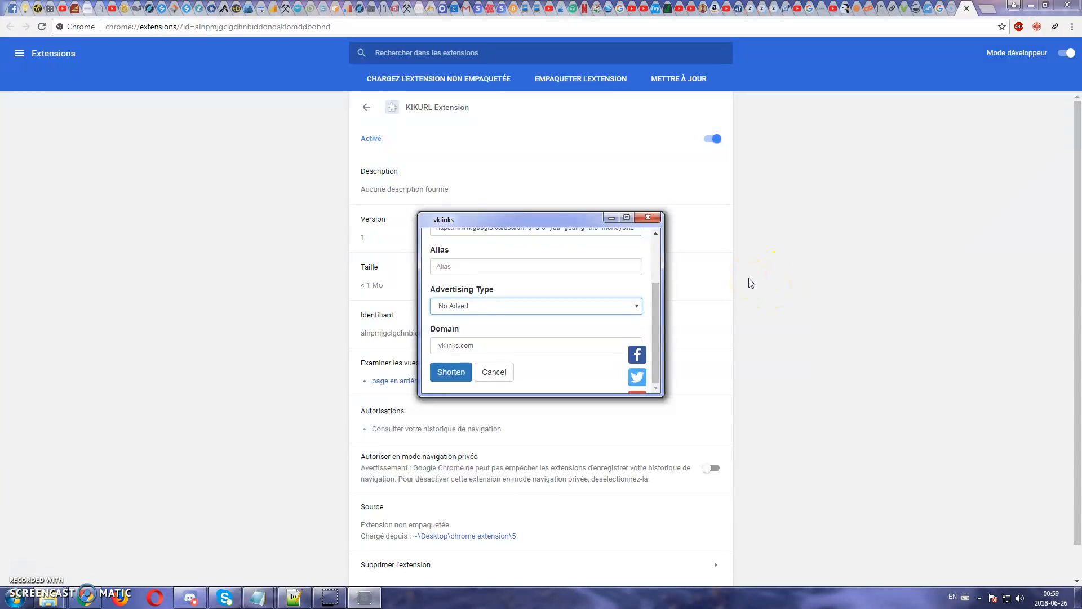
mouse_move(27, 559)
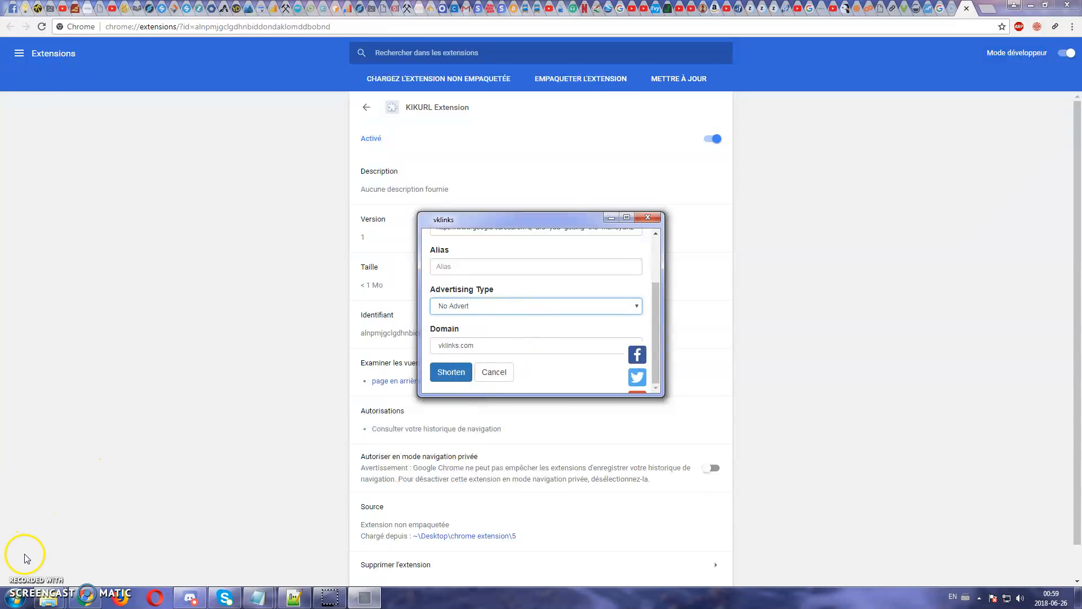